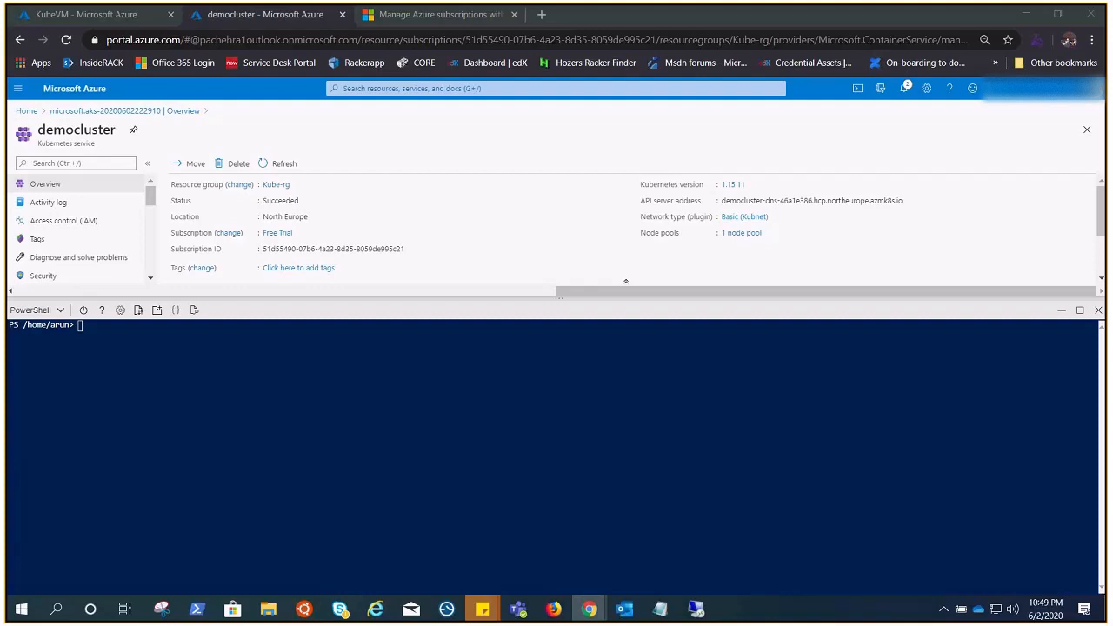
mouse_move(157, 289)
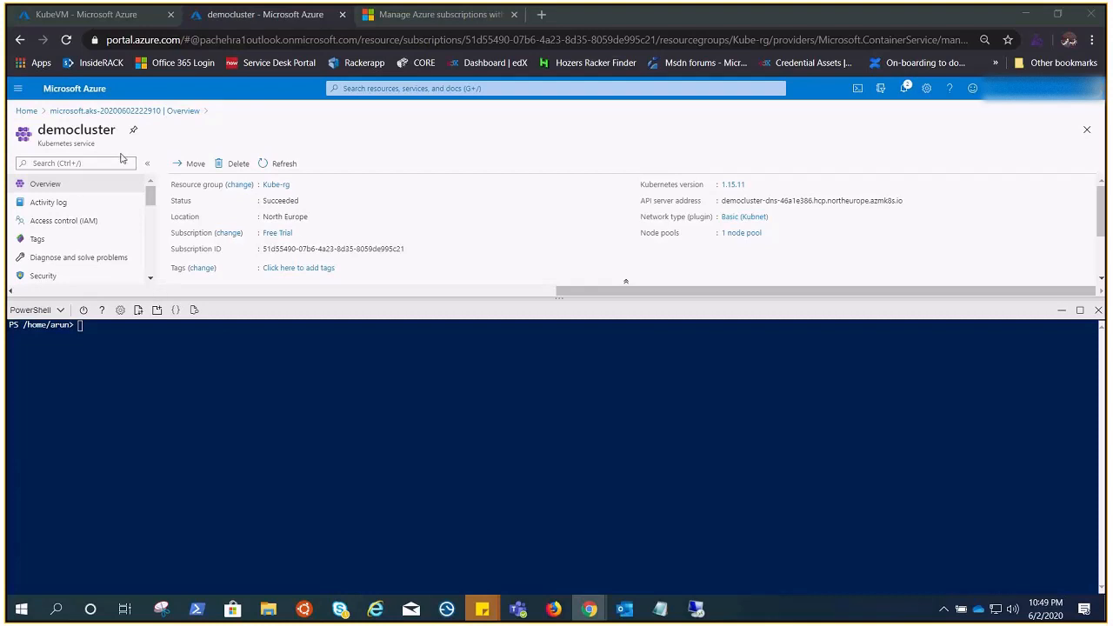
mouse_move(389, 214)
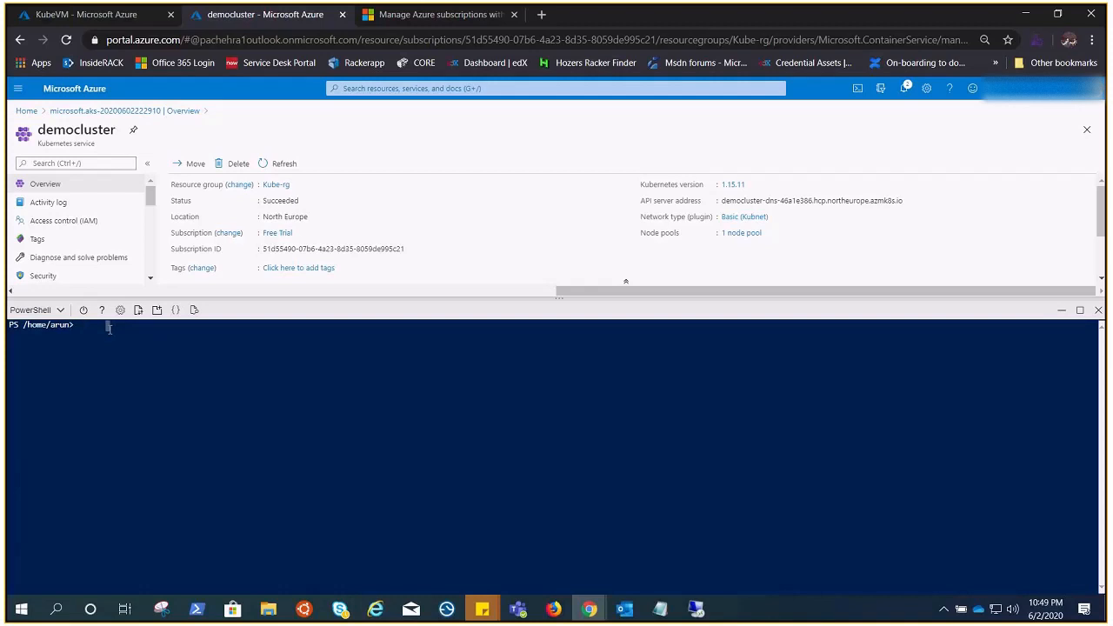
List all entries in the Cloud Shell home directory, including hidden ones
left_click(78, 324)
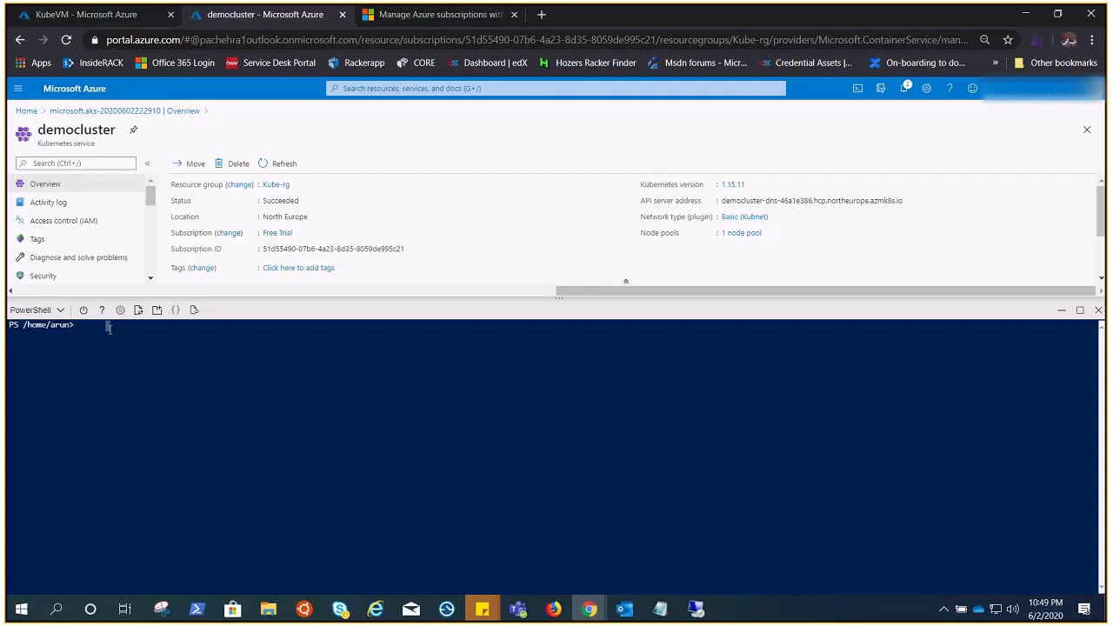
type("kubectl")
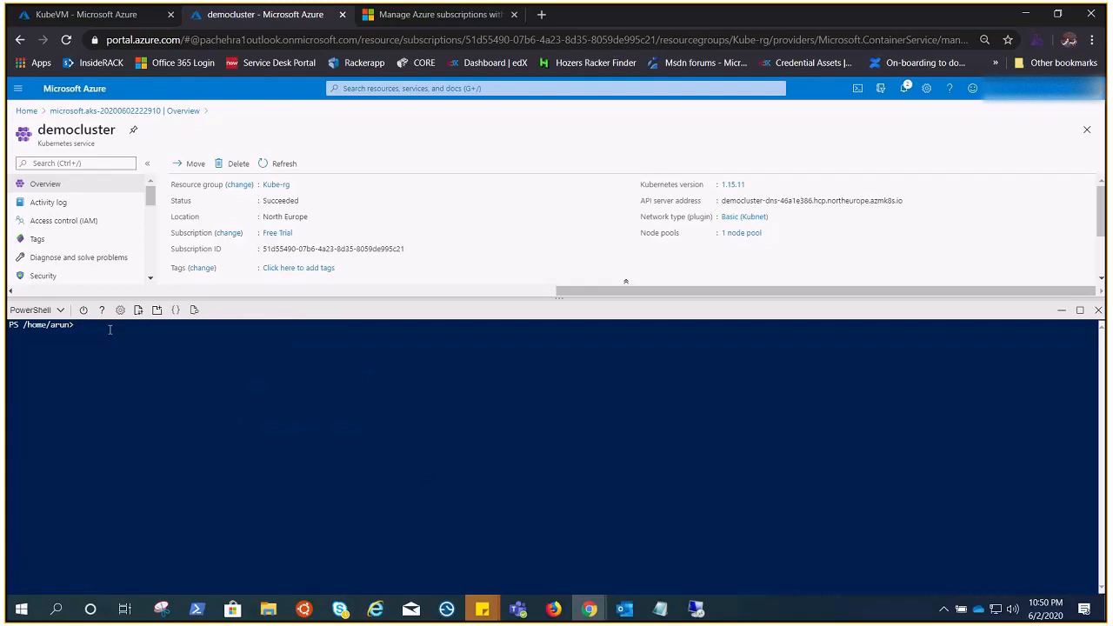
type("ls")
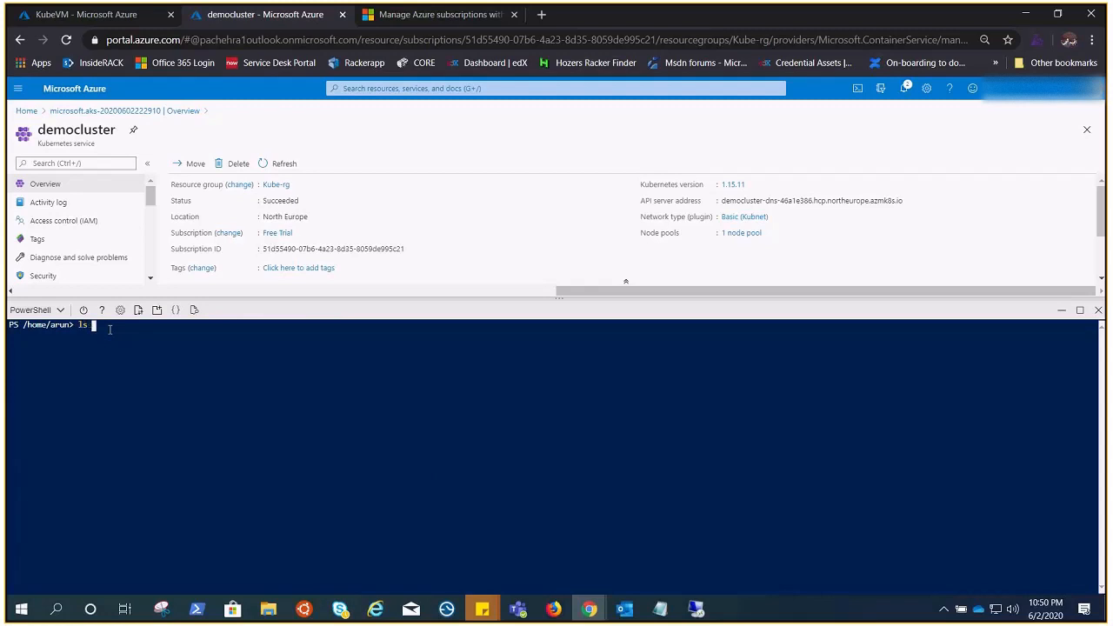
type("--all")
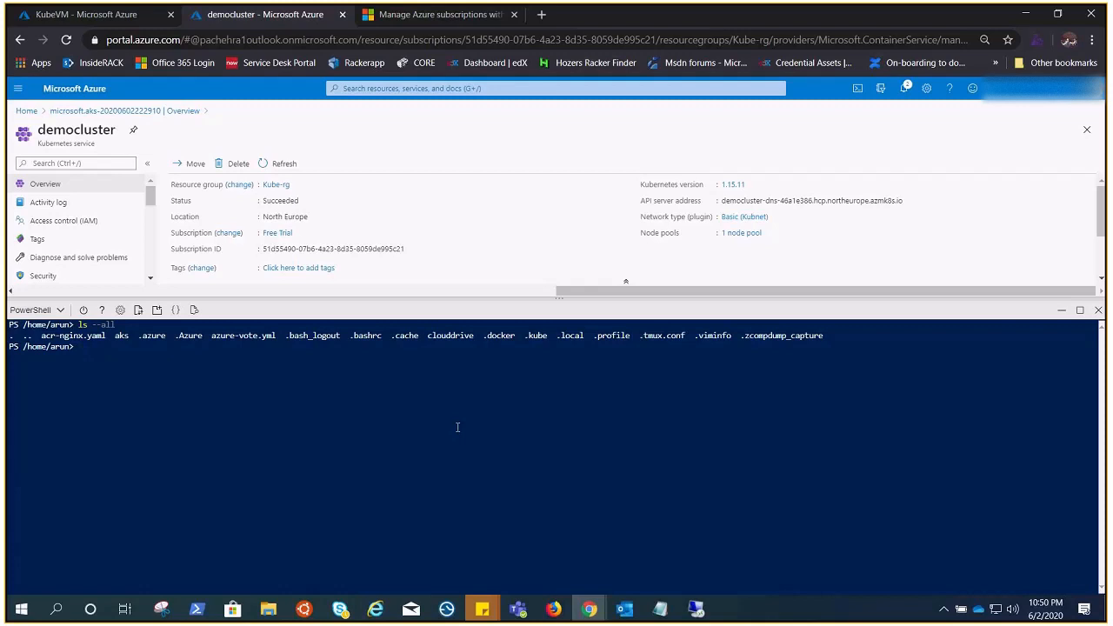
Delete the .kube folder with rm -rf, then list the home directory again
type("rm -rf")
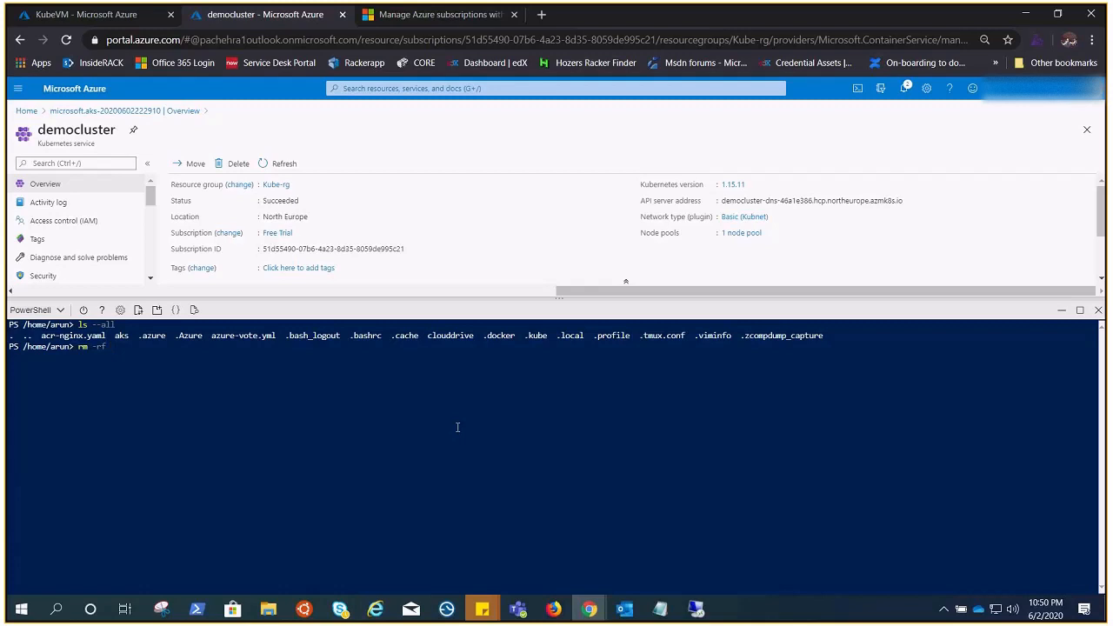
type(".kube/")
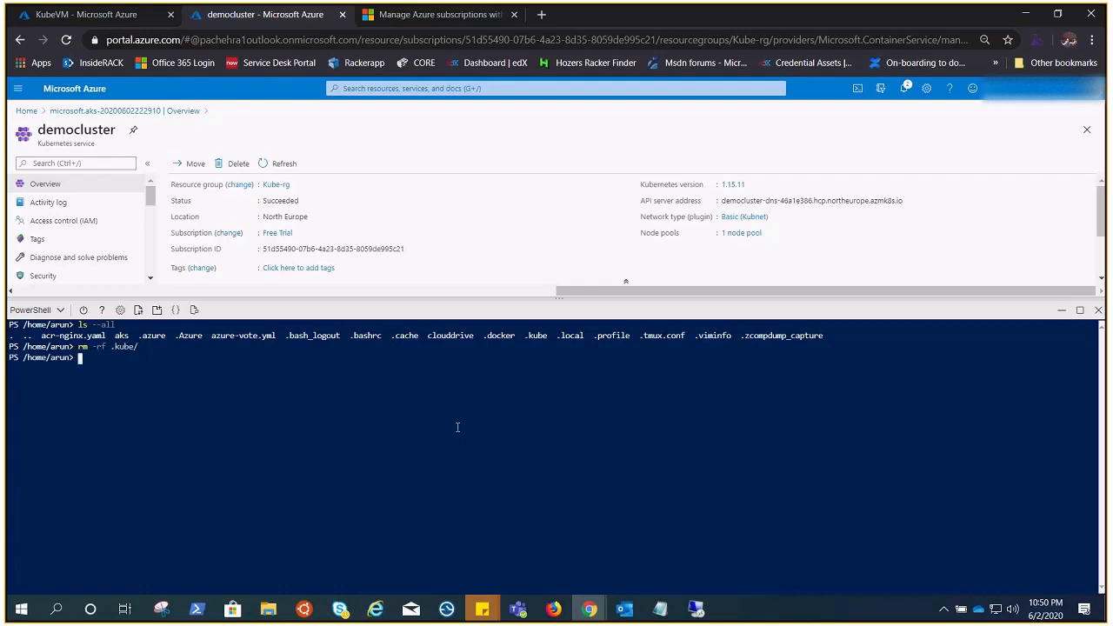
type("ls a")
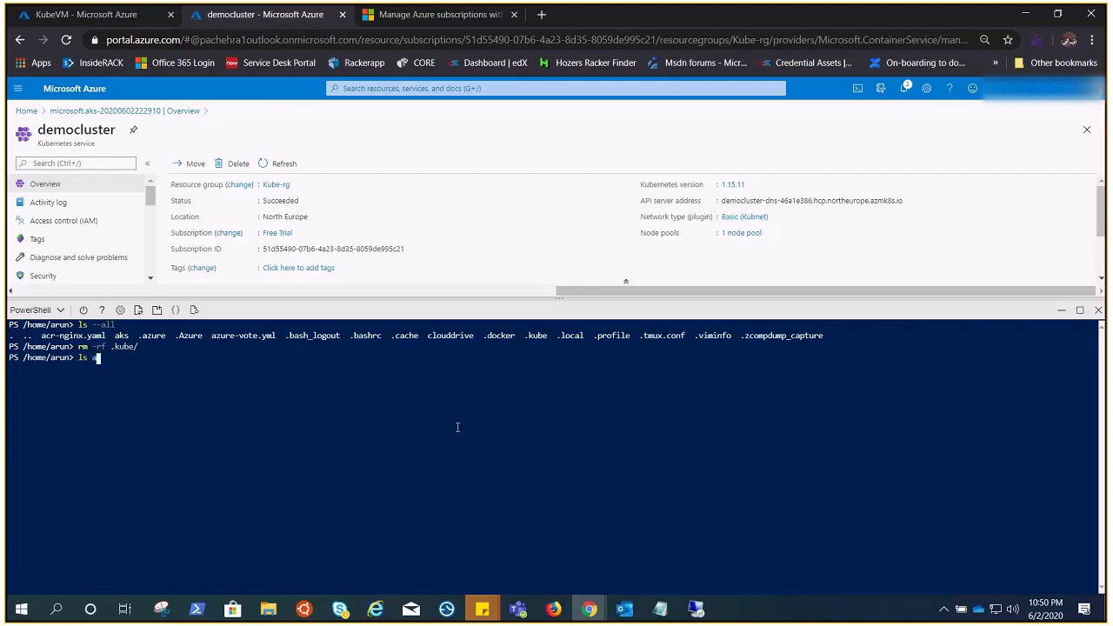
key("backspace")
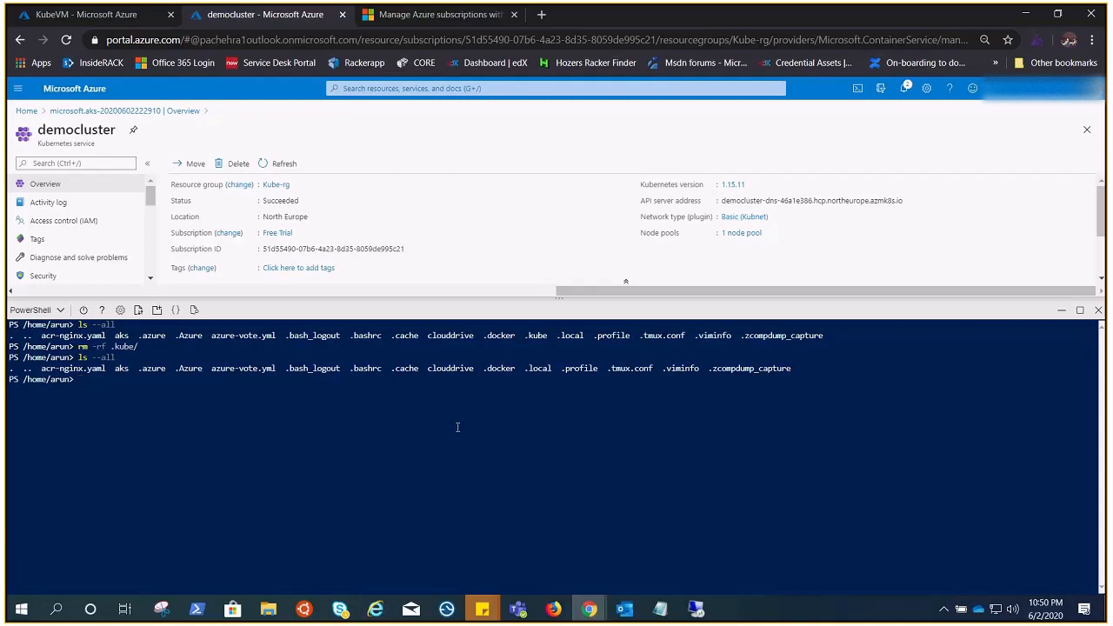
type("a")
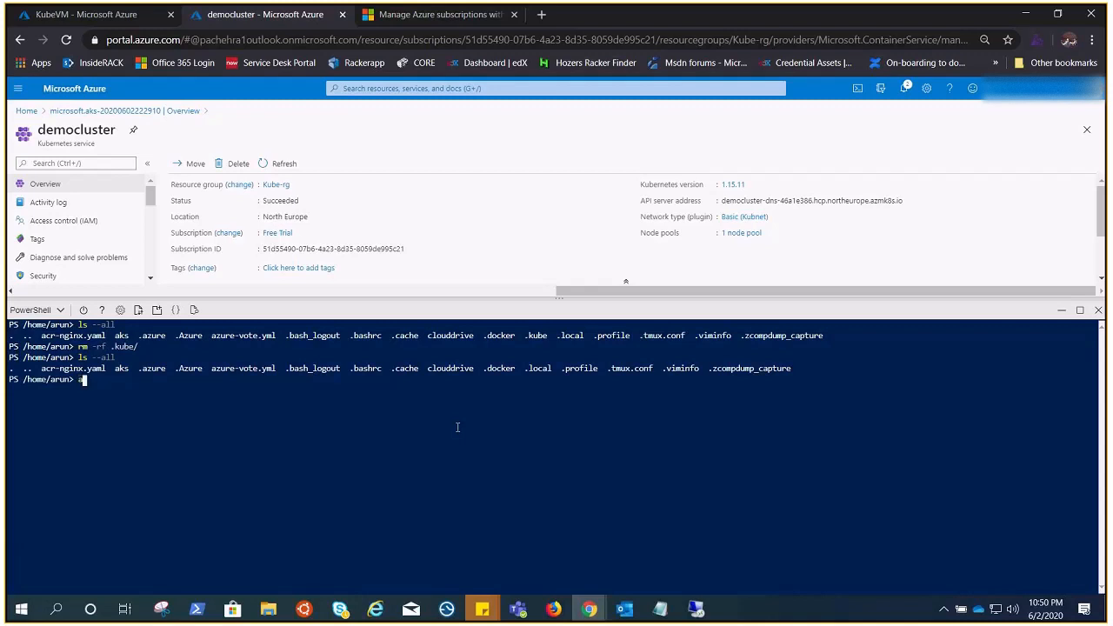
Fetch democluster credentials from resource group Kube-rg with az aks get-credentials, then run ls --all
type("az aks")
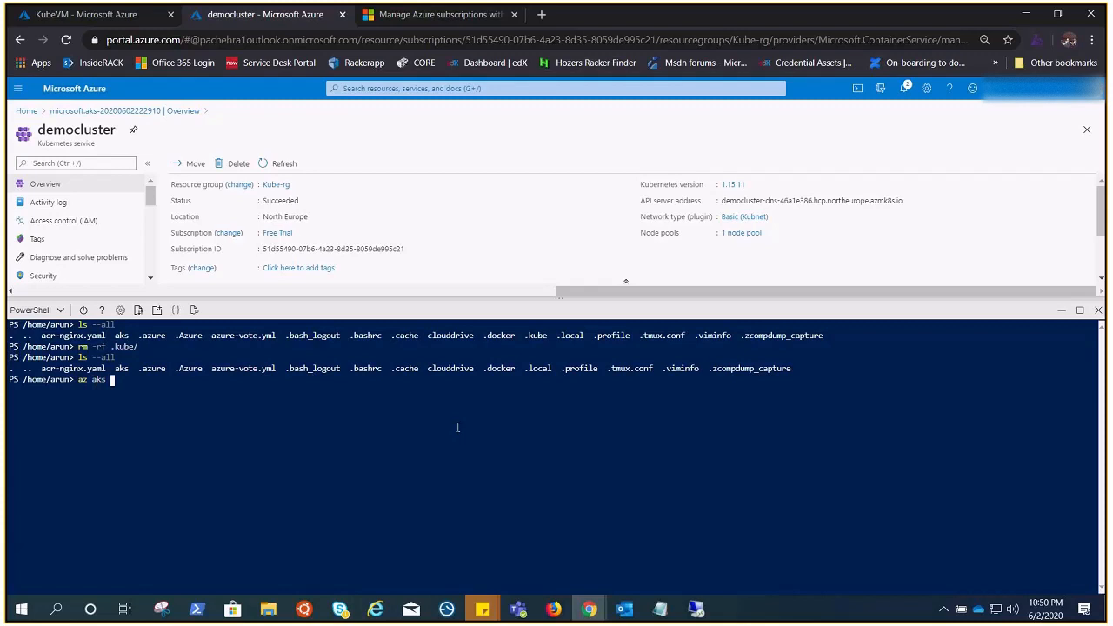
type("get-")
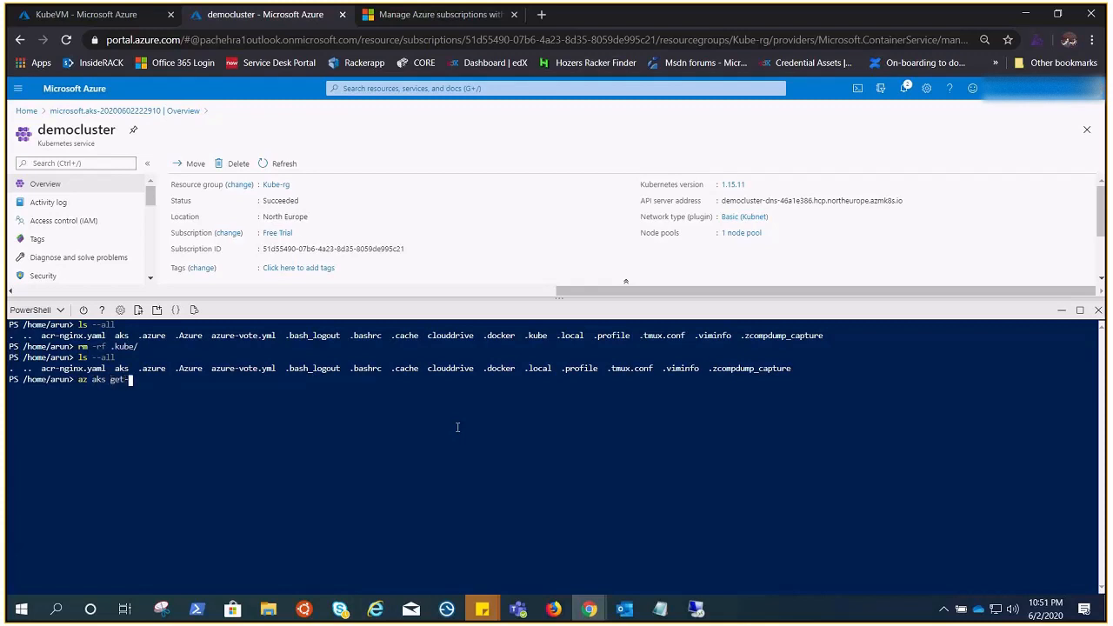
type("credential")
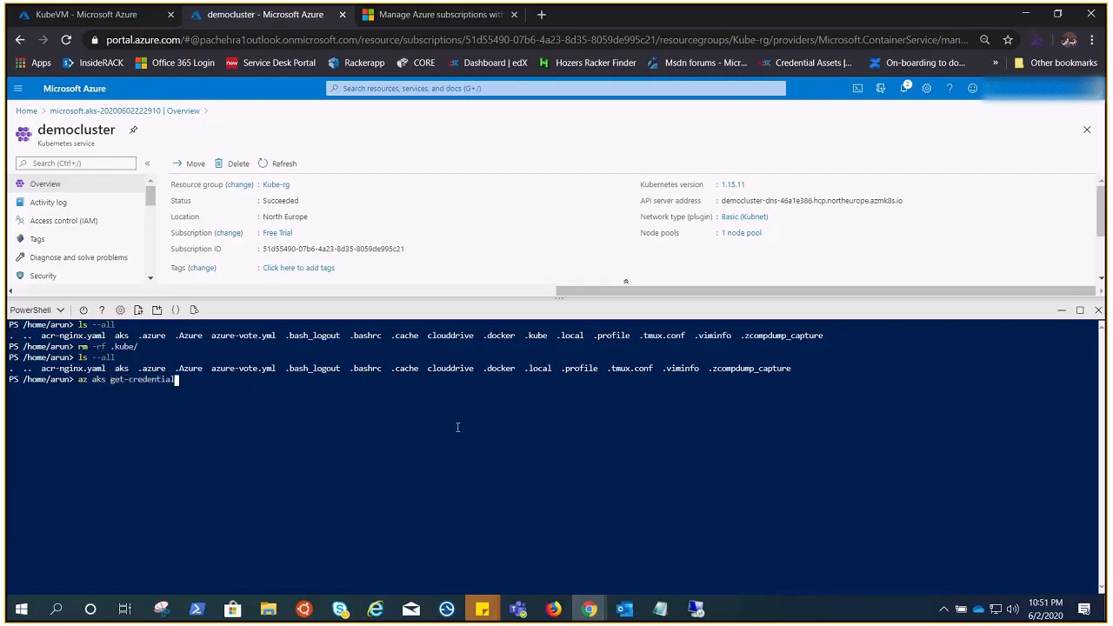
type("-")
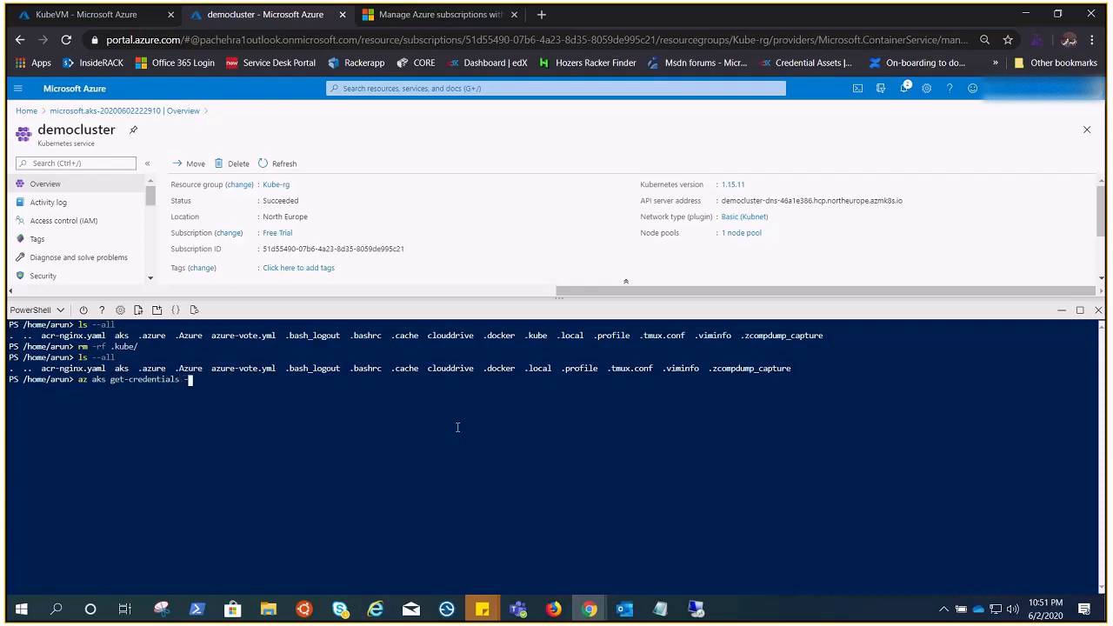
type("--resou")
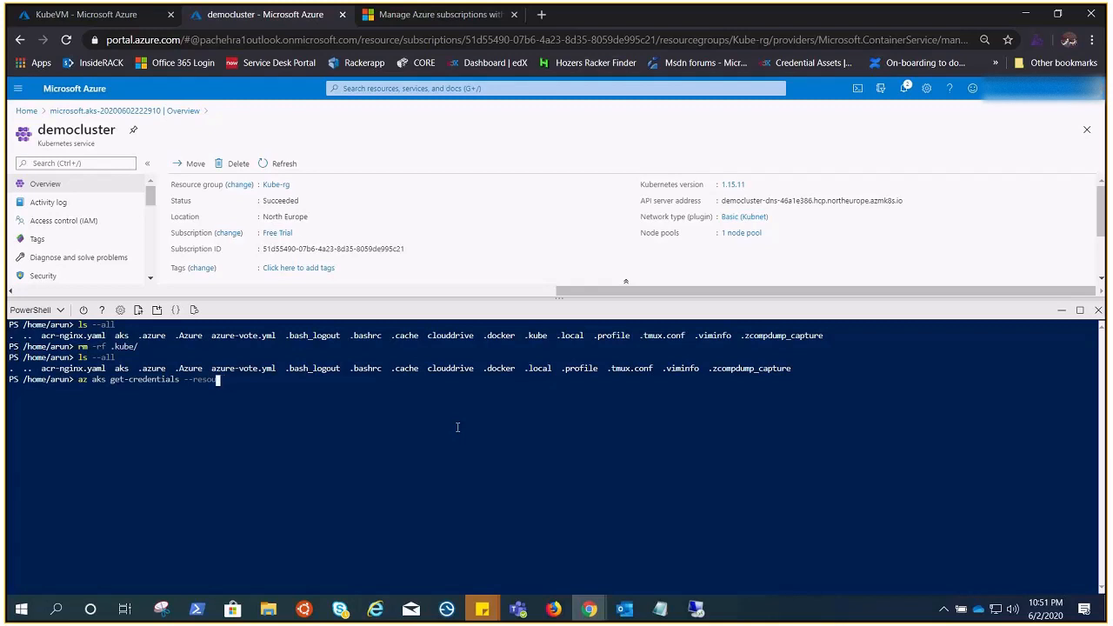
type("rce")
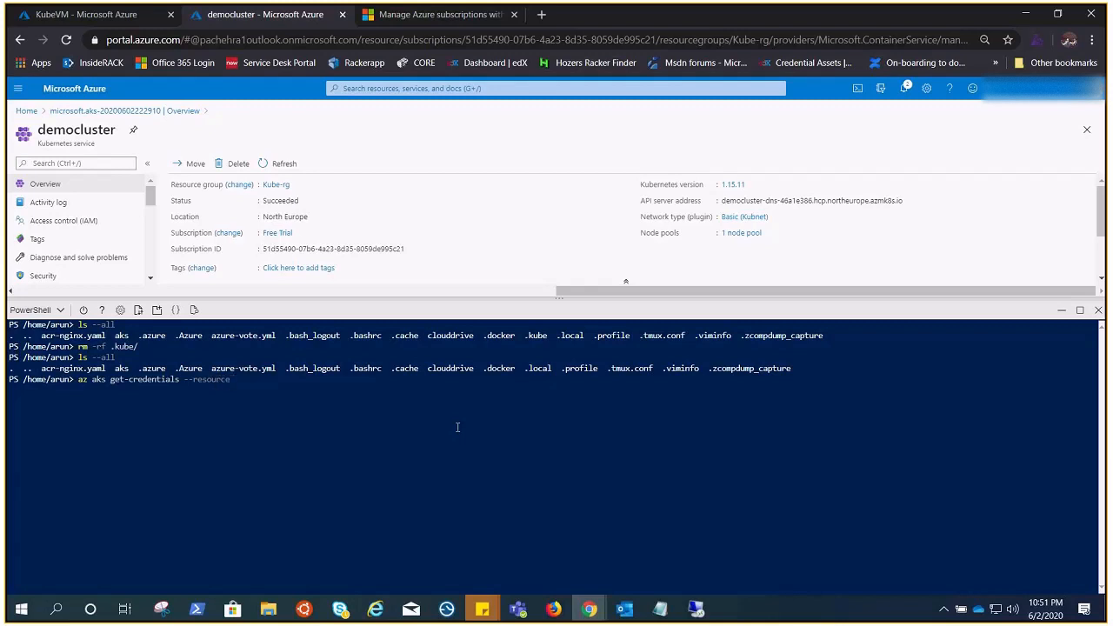
type("-group")
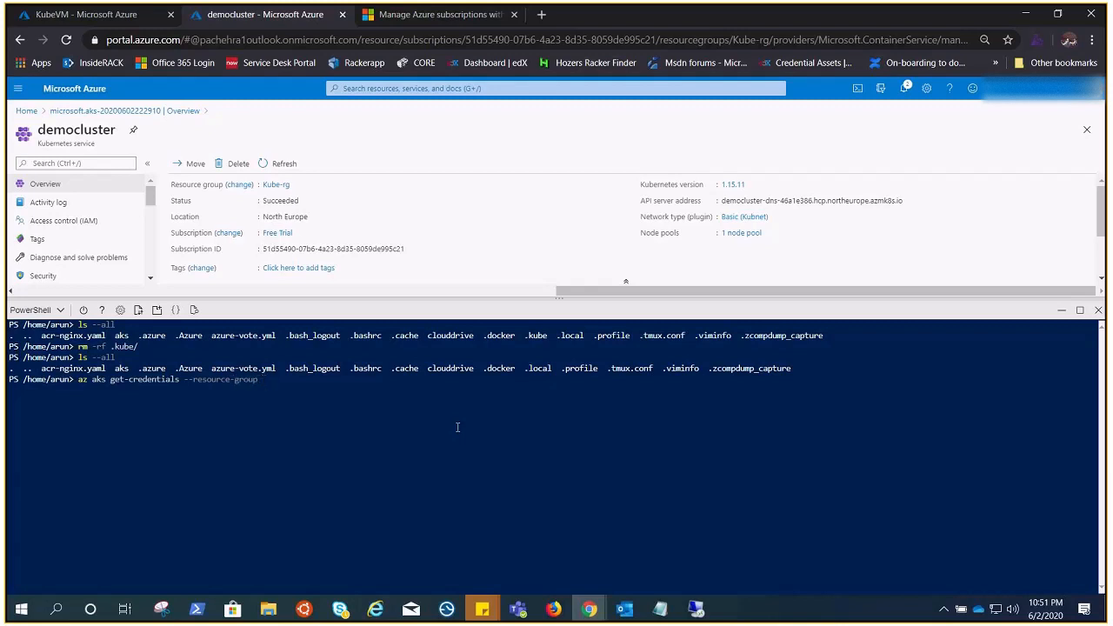
type("K")
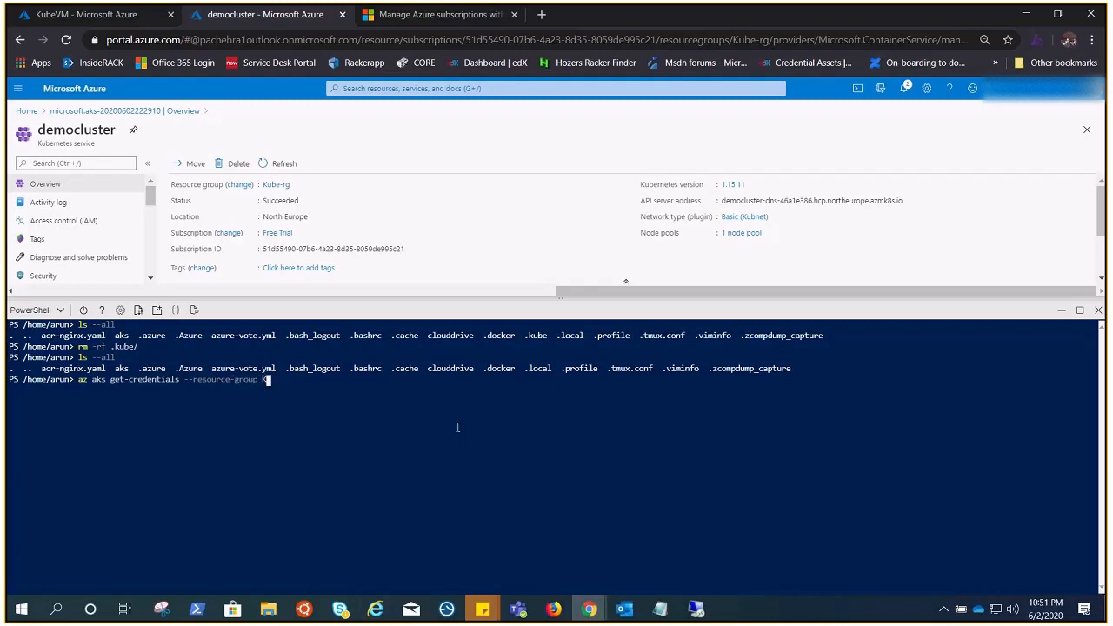
type("ube-rg")
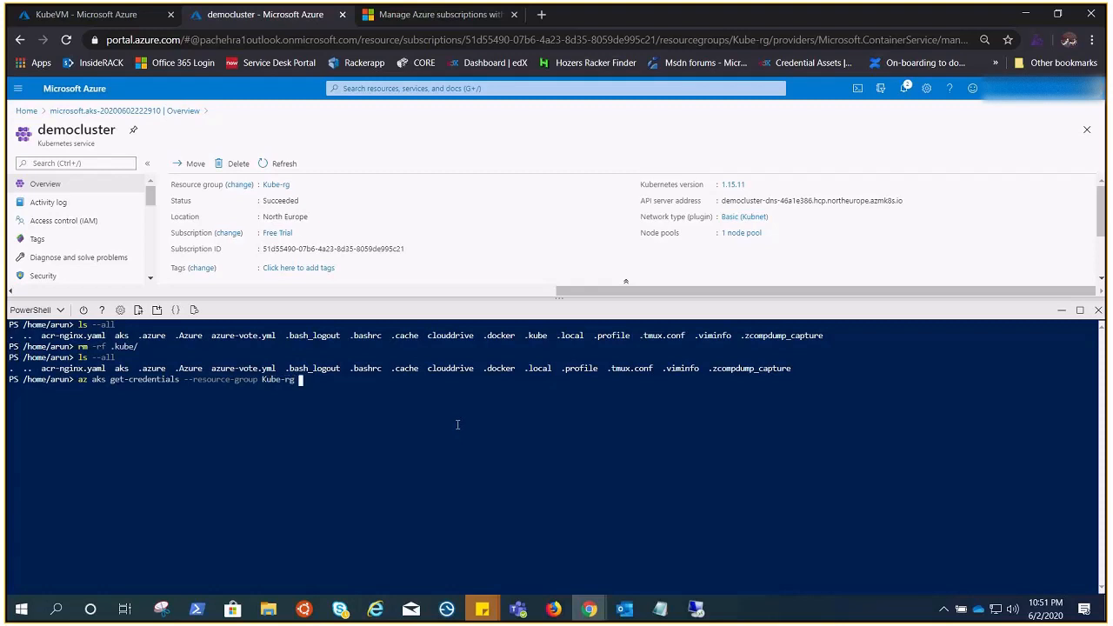
type("--name")
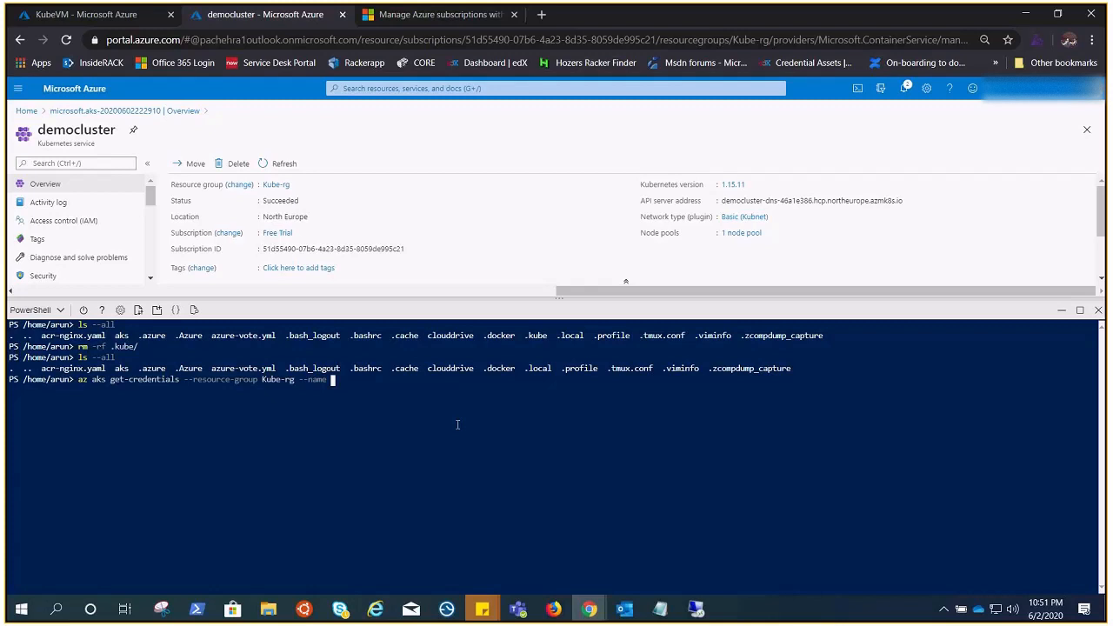
type("democluster")
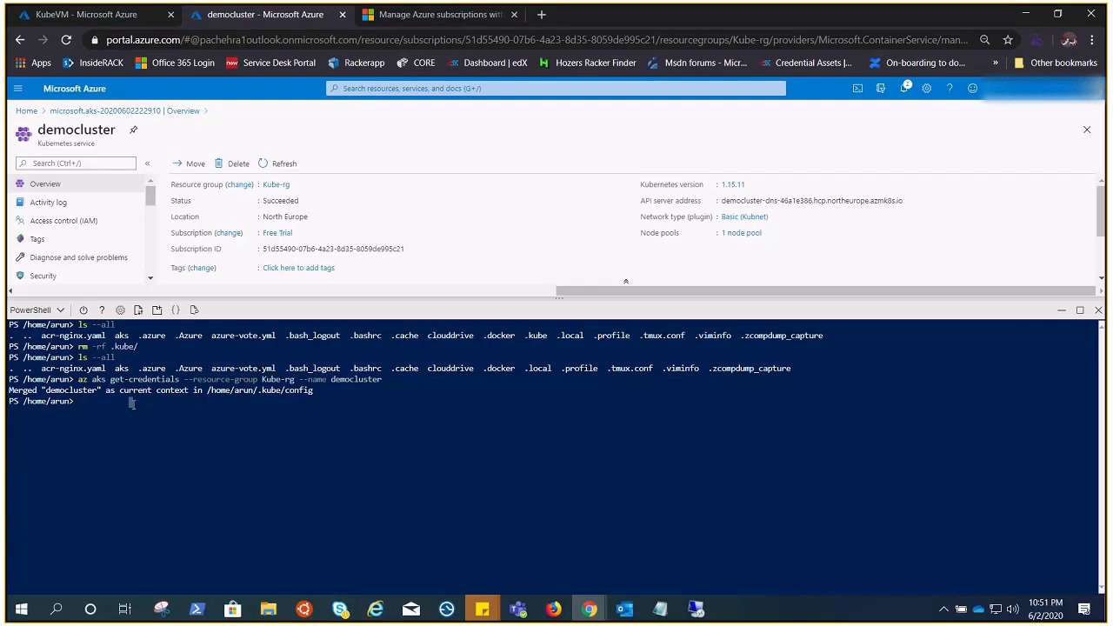
type("ls --all")
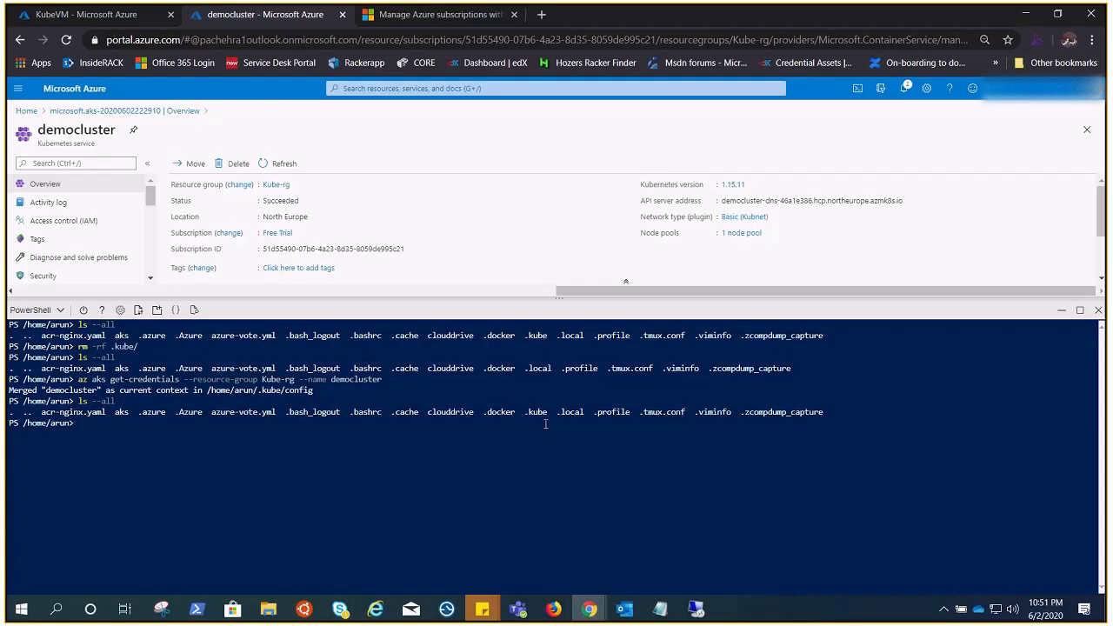
Enter the .kube folder, list its contents, and print the config file with cat
type("cd .k")
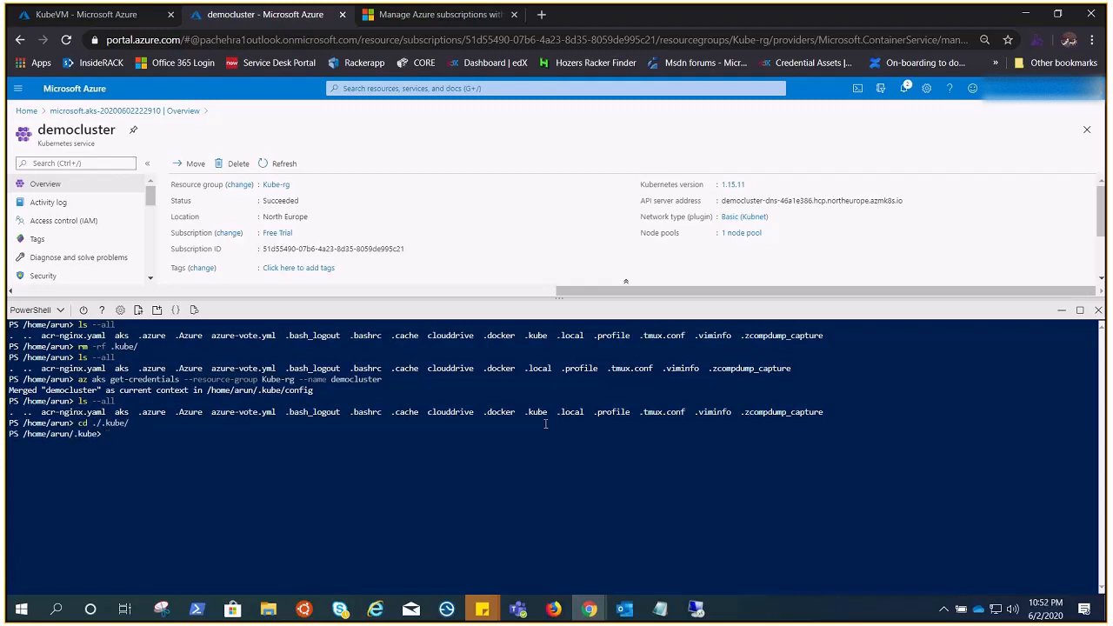
type("ls")
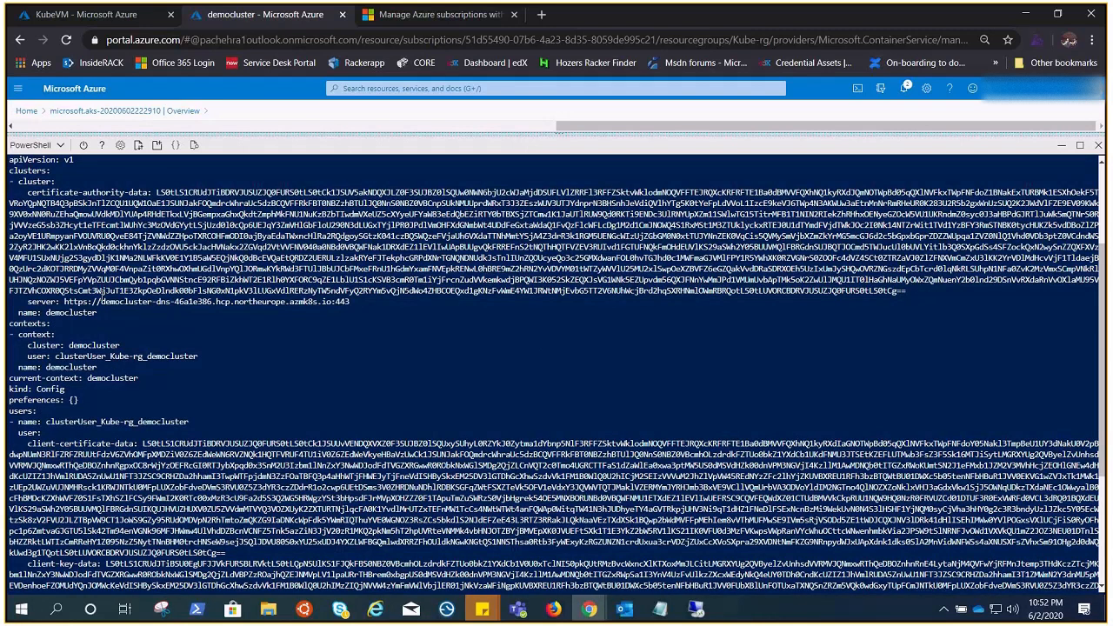
mouse_move(120, 314)
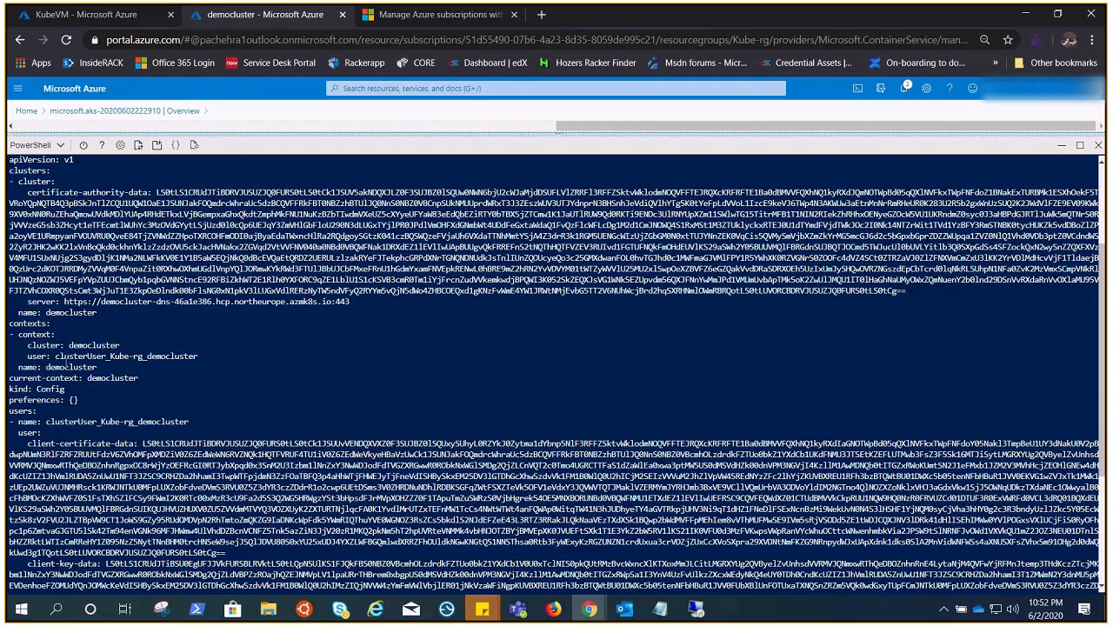
mouse_move(268, 383)
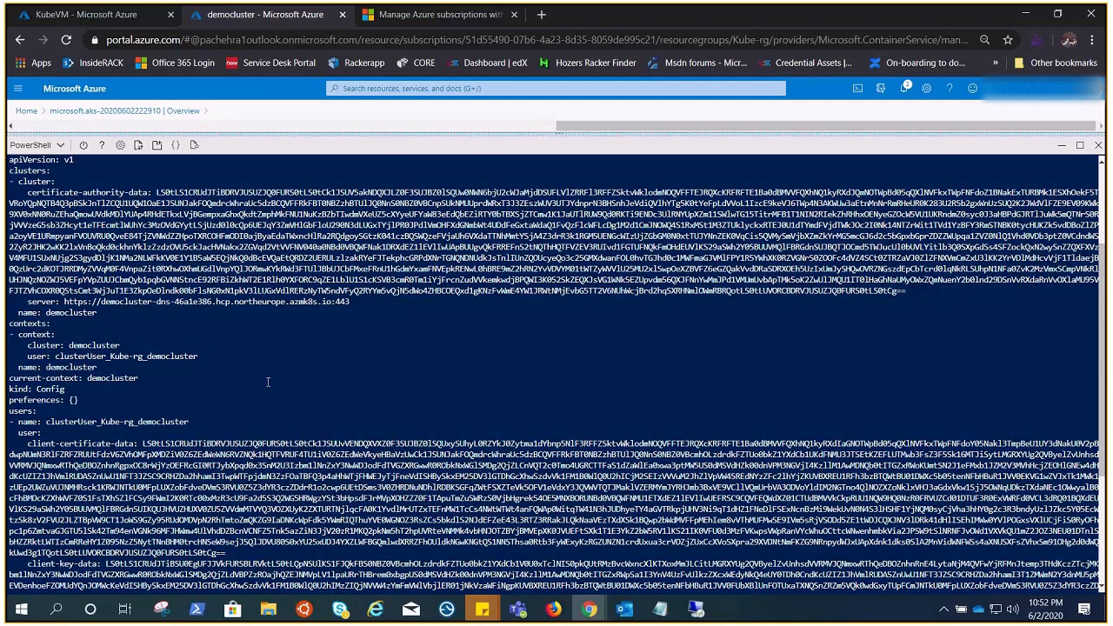
scroll("down", 3)
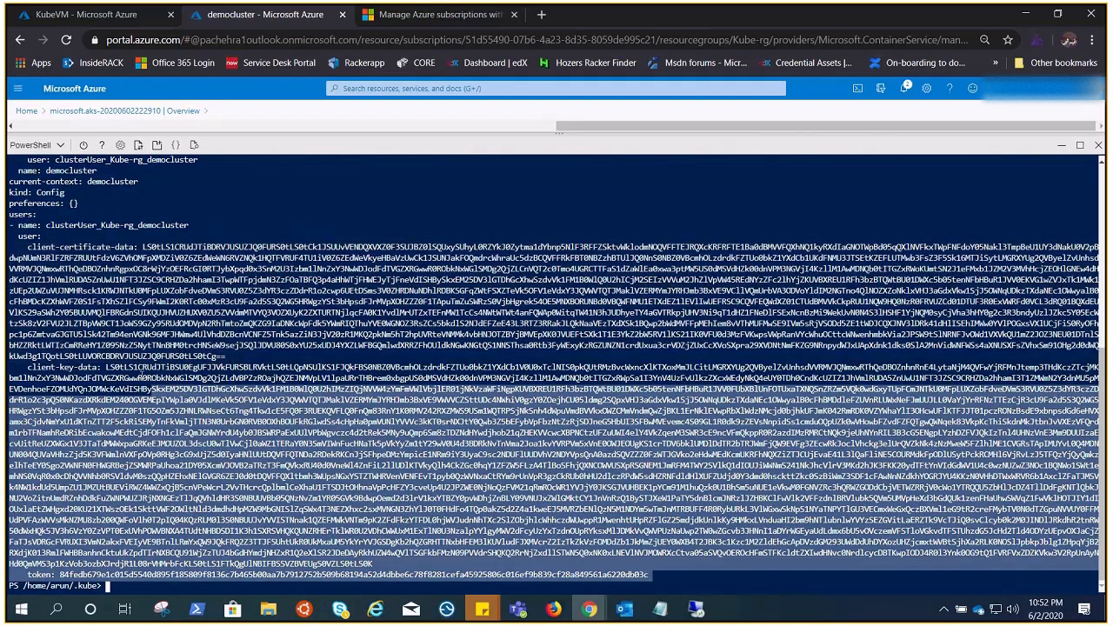
type("cat ./config")
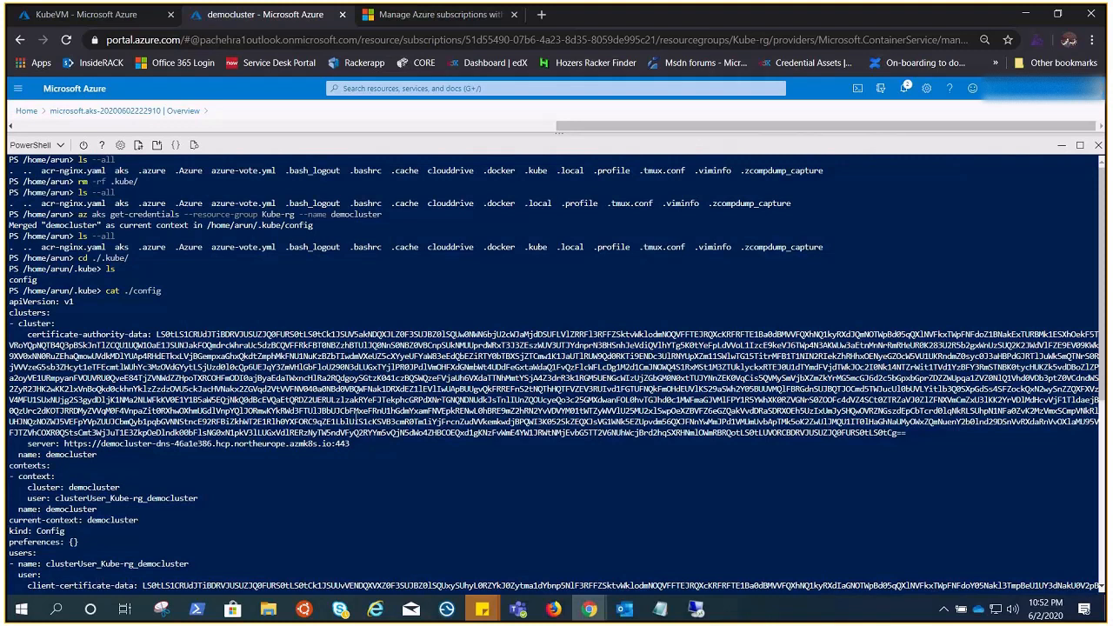
Scroll through democluster's client certificate, key and token in the printed config
scroll("down", 3)
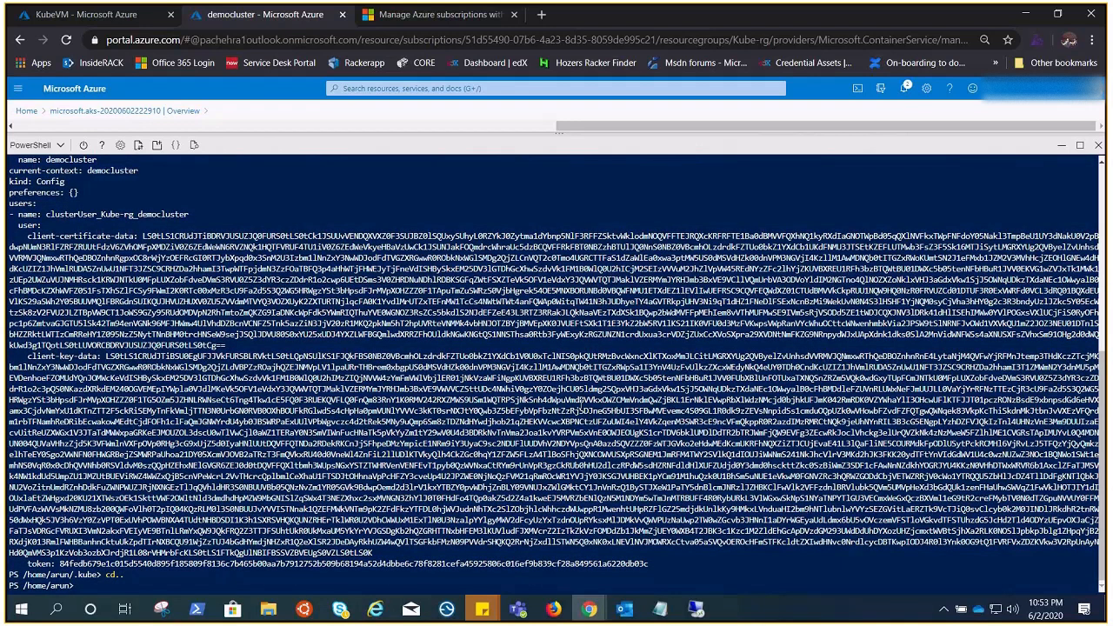
type("kuctl")
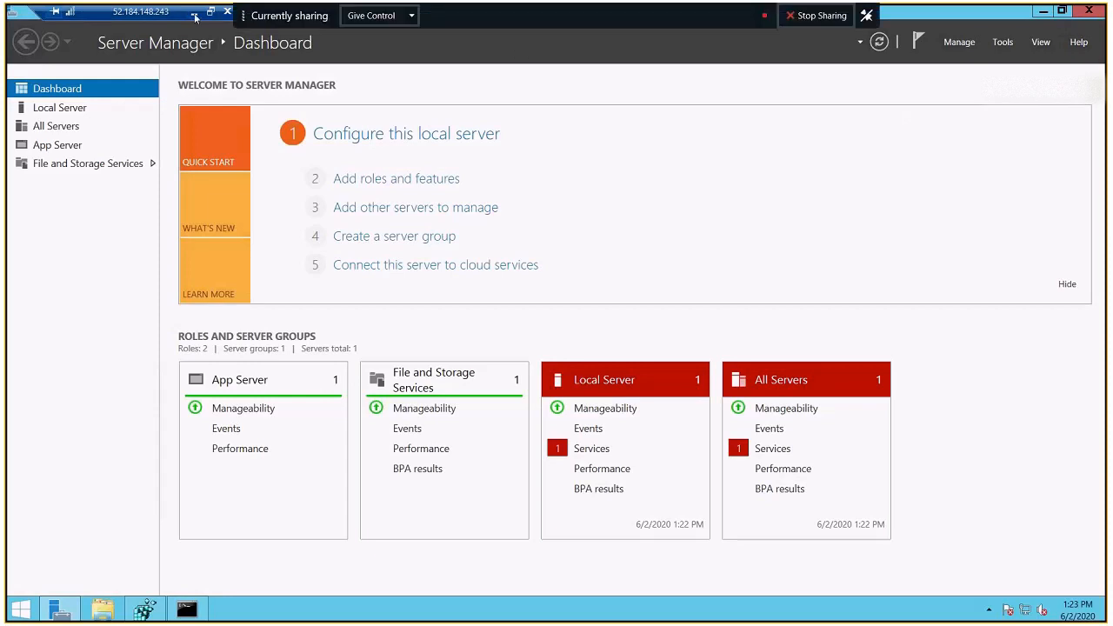
mouse_move(196, 17)
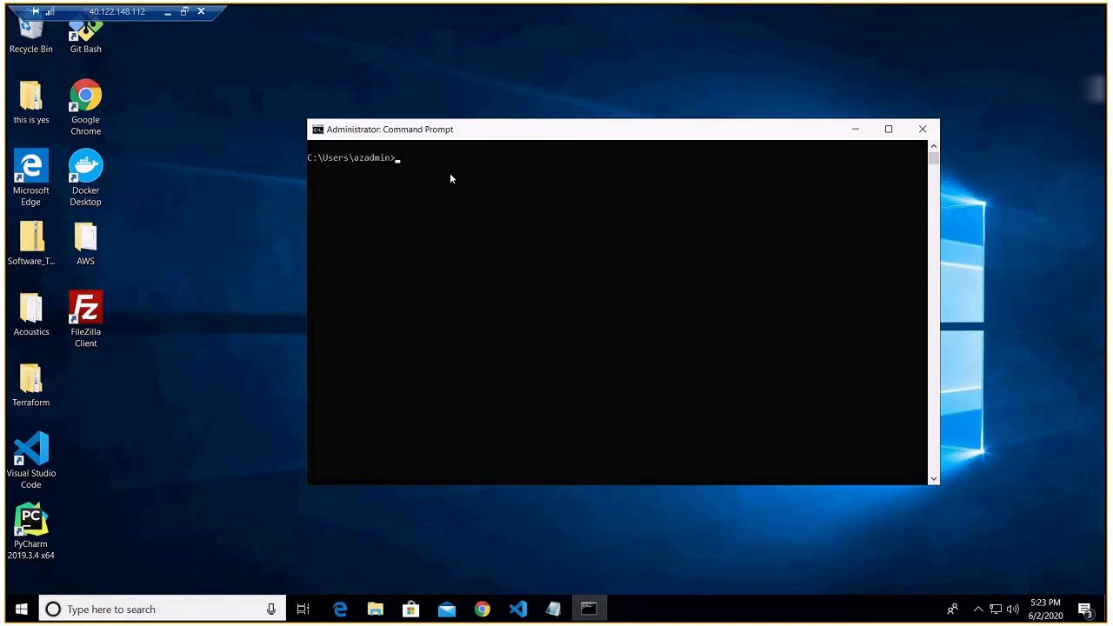
Run hostname and cls, check kubectl version, and start kubectl get nodes
type("hostname")
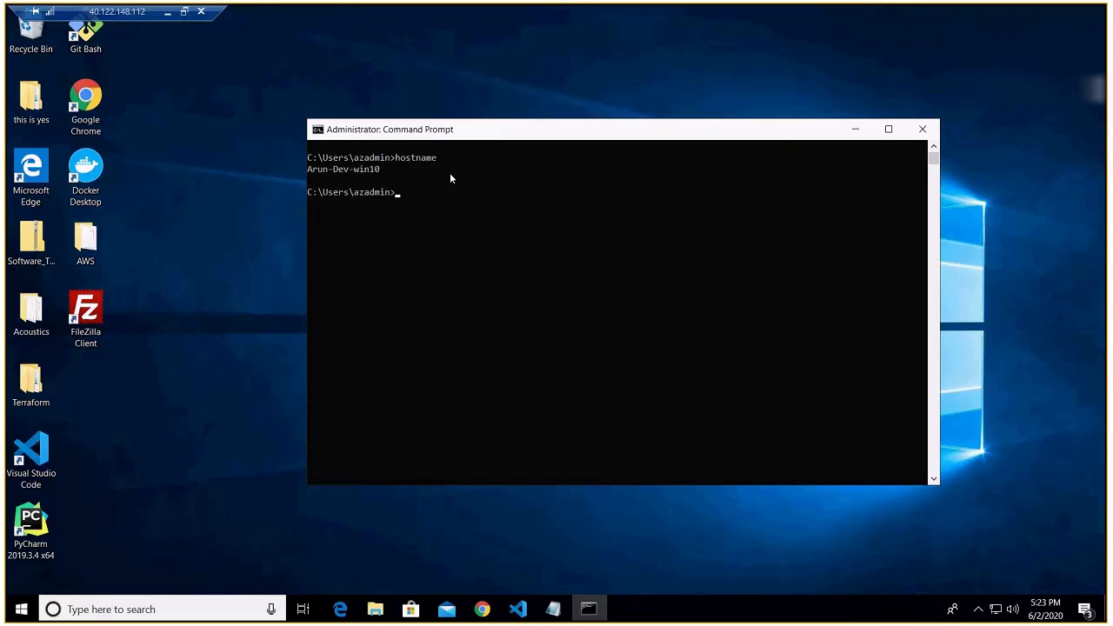
type("clea")
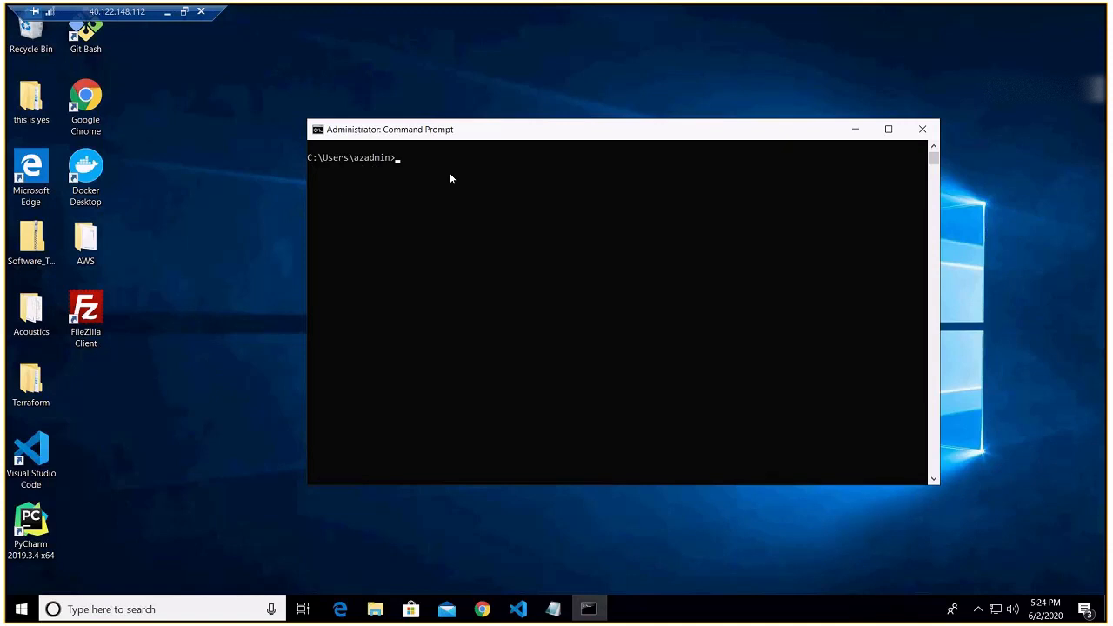
type("kubectl version")
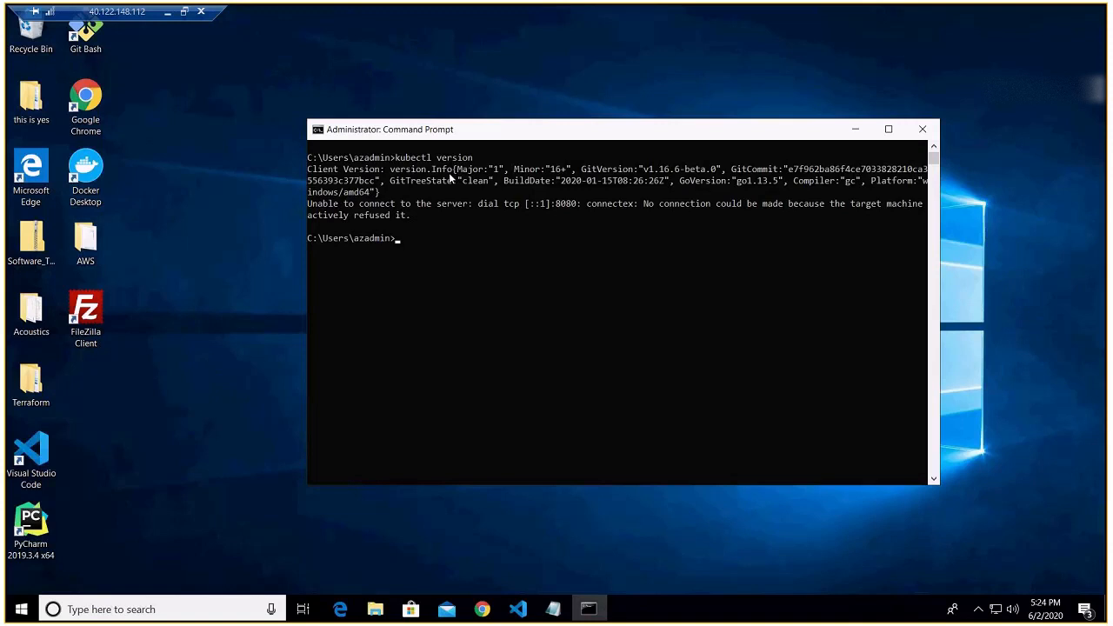
type("kubectl get nodes")
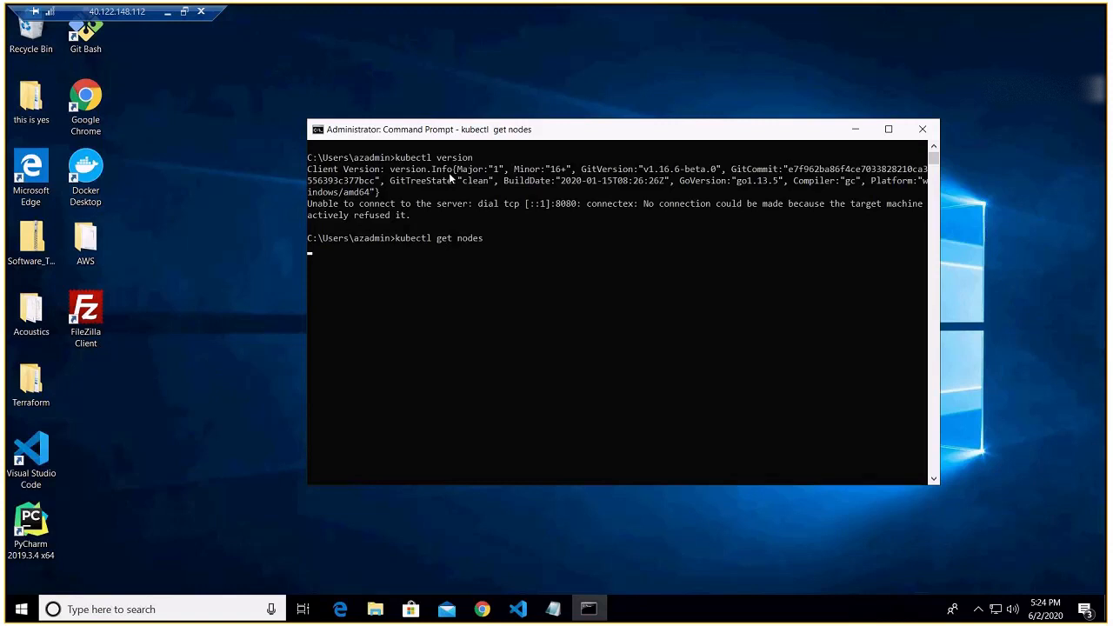
mouse_move(375, 609)
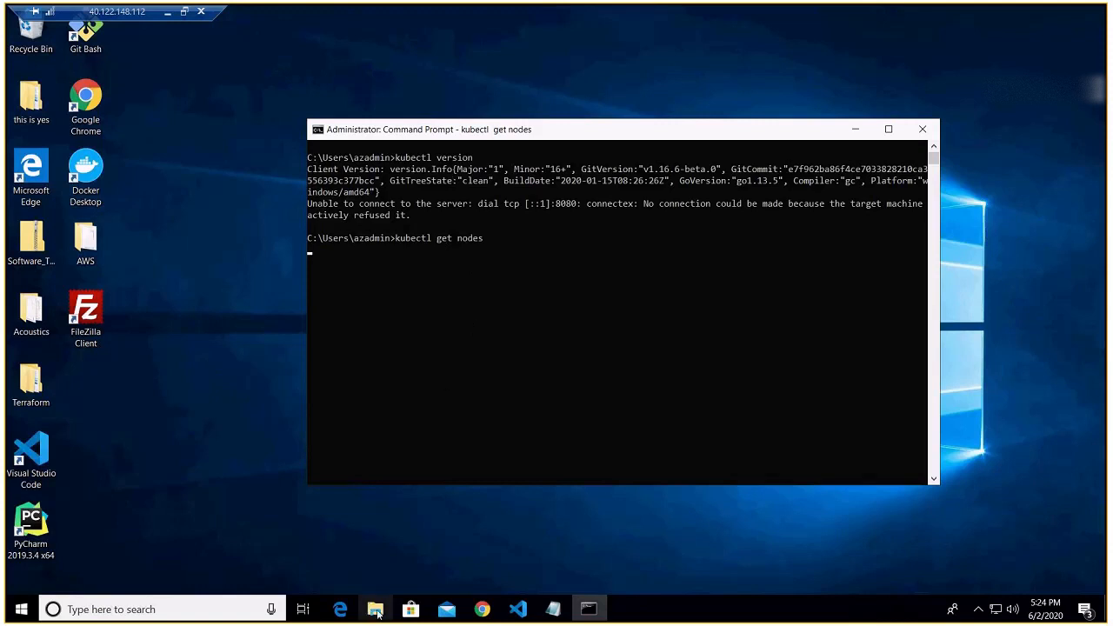
Open the azadmin home folder in File Explorer, then start and cancel az login
left_click(376, 608)
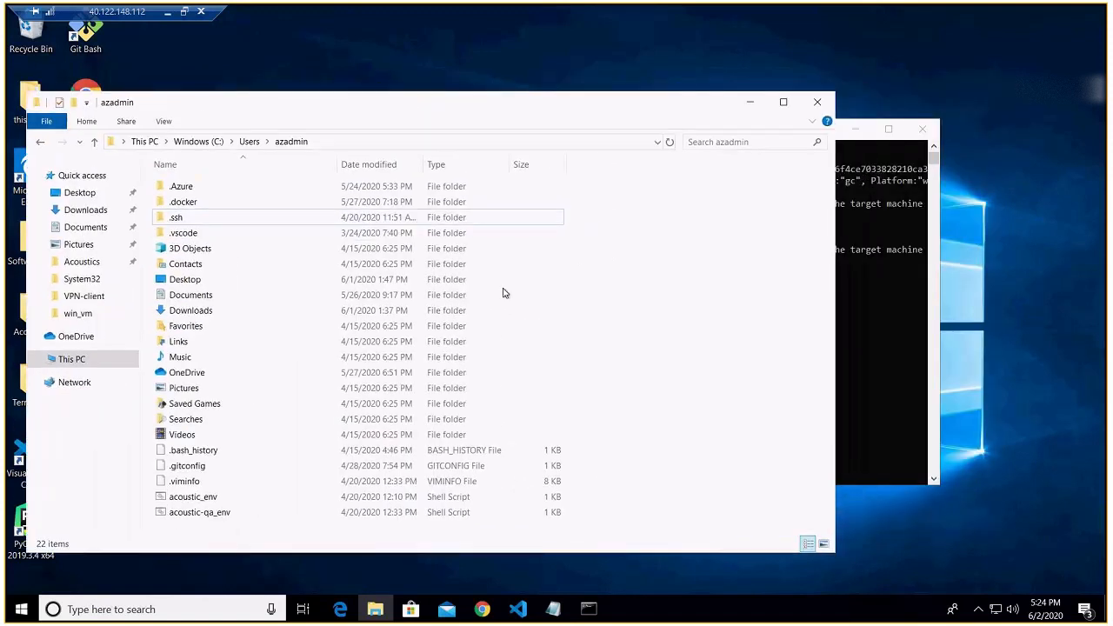
left_click(589, 609)
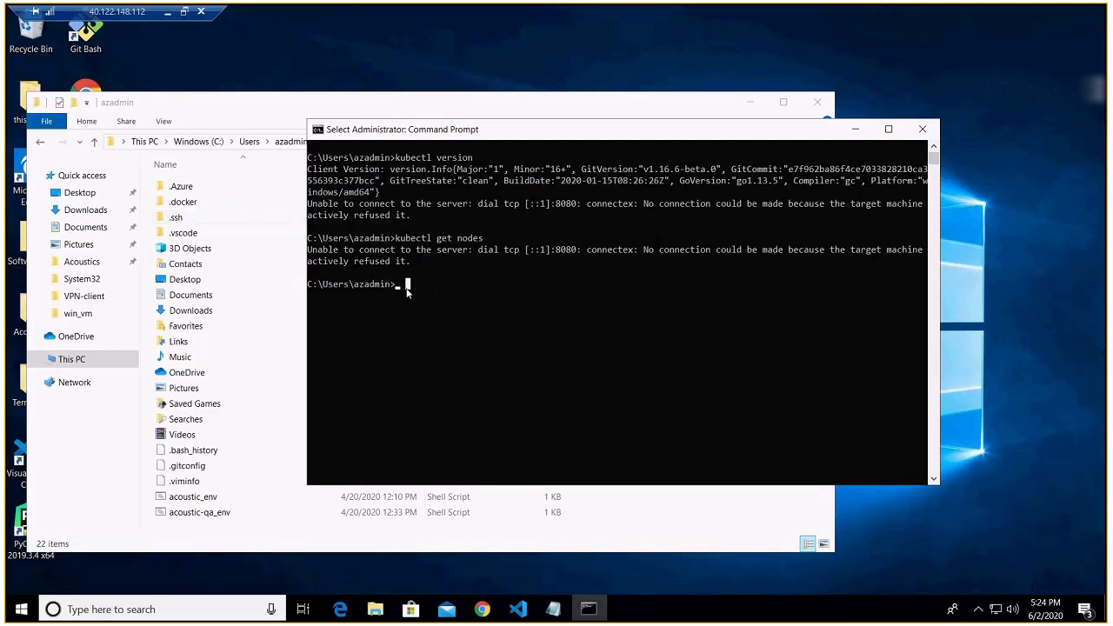
type("az login")
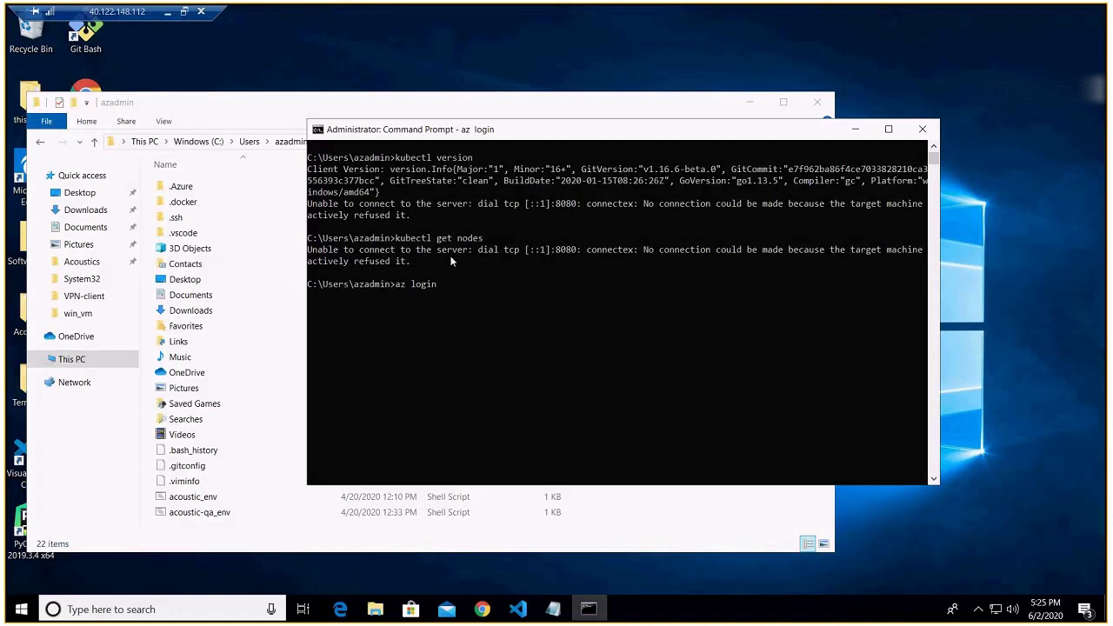
key("ctrl+c")
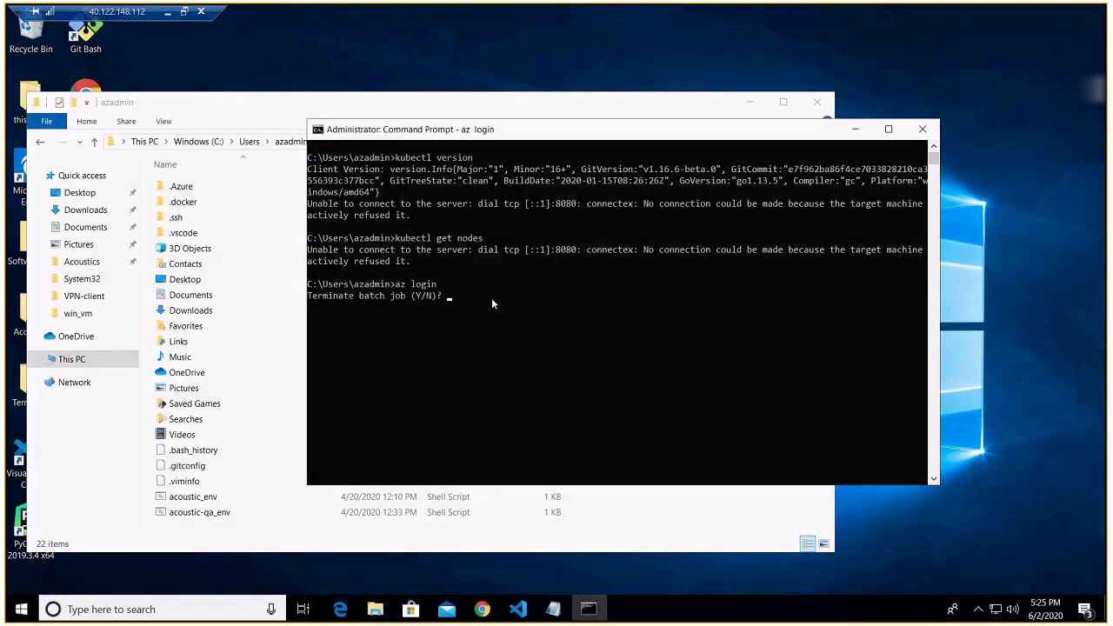
type("yu")
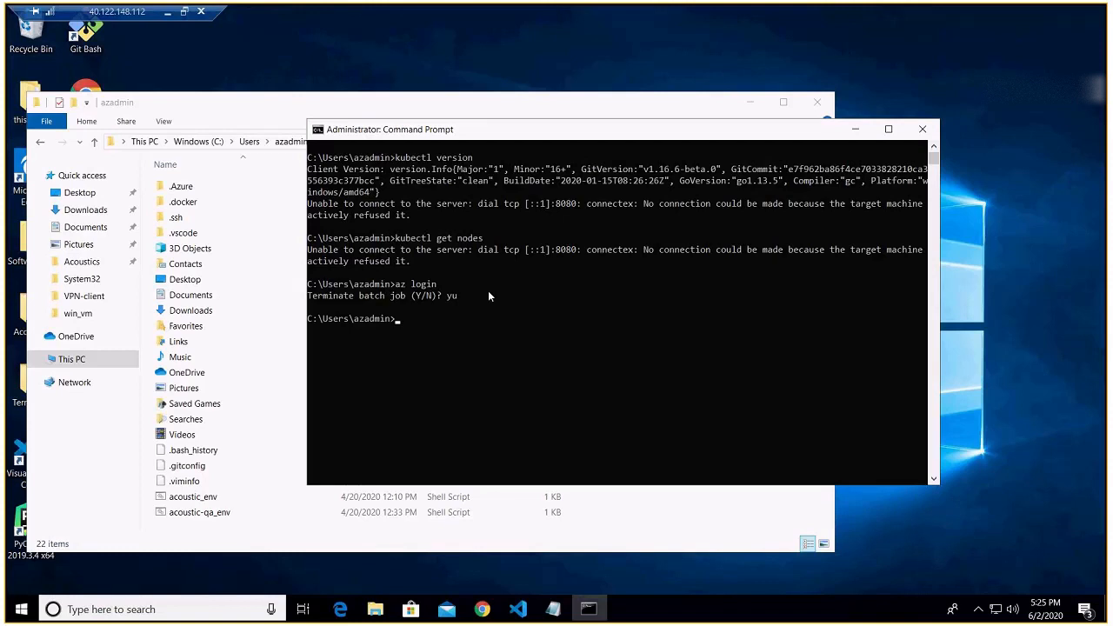
type("cl")
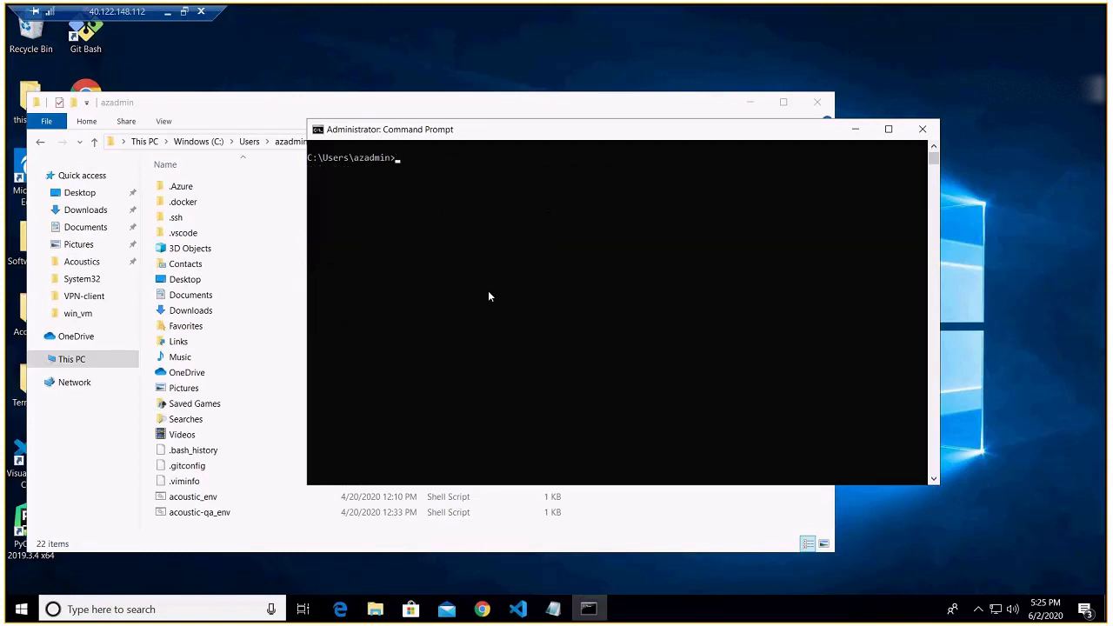
Launch Windows PowerShell from the cleared Command Prompt in the azadmin folder
type("Powershell")
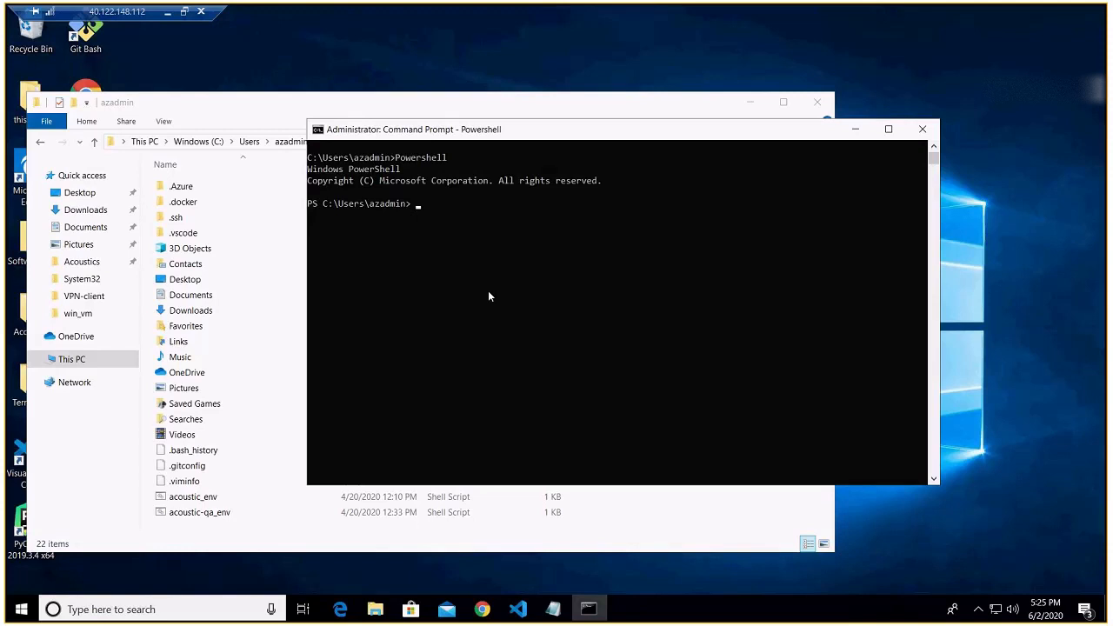
mouse_move(486, 296)
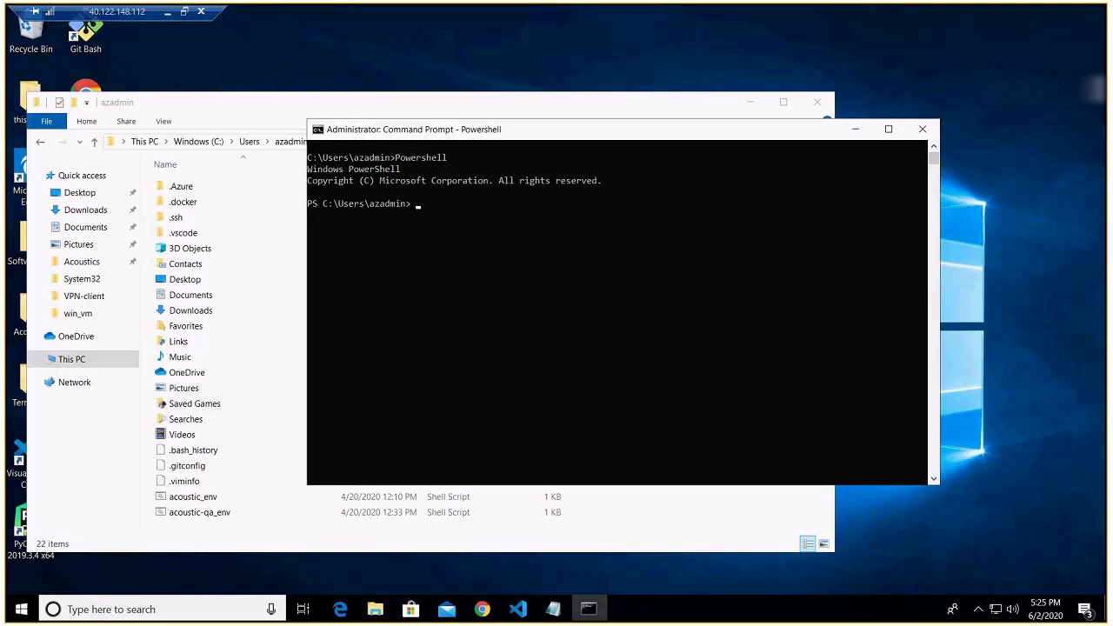
mouse_move(454, 219)
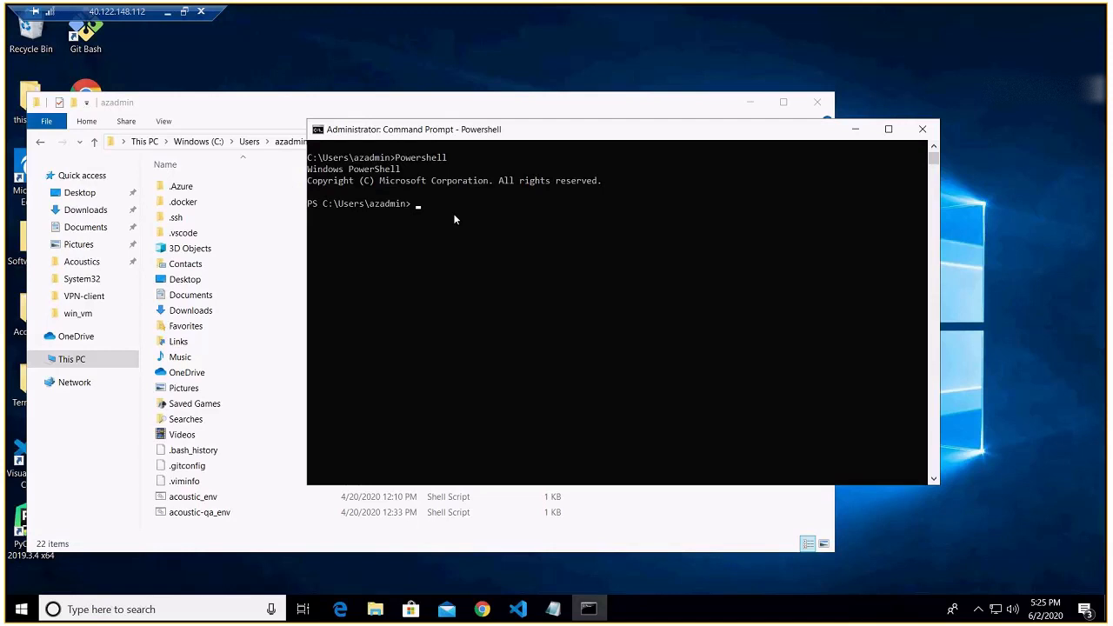
Run Connect-AzAccount and submit the account email in the Azure sign-in dialog
type("conn")
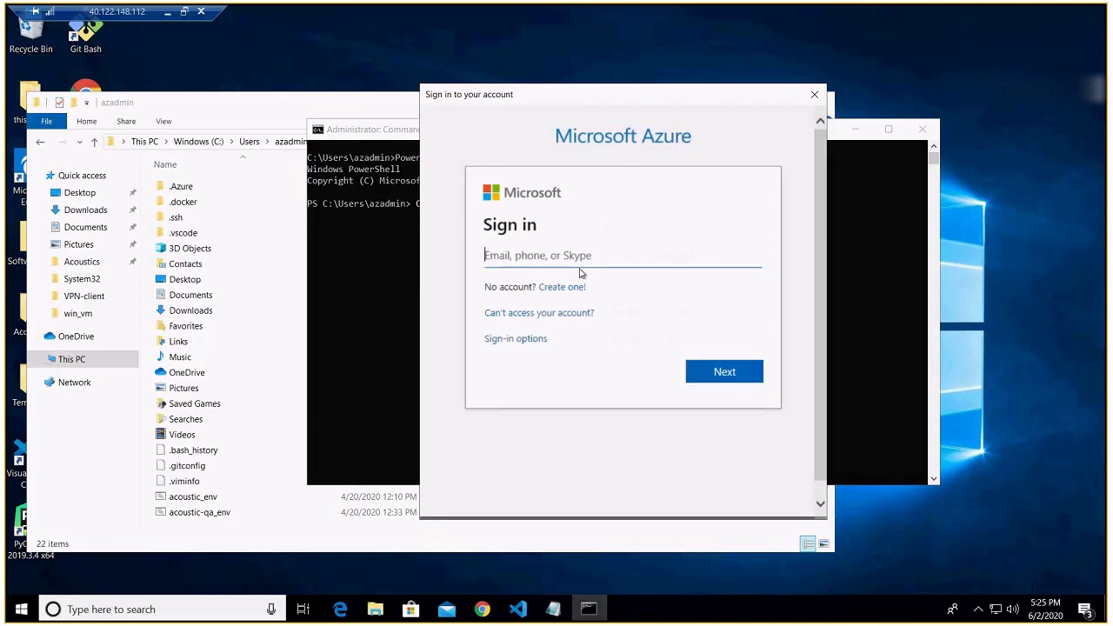
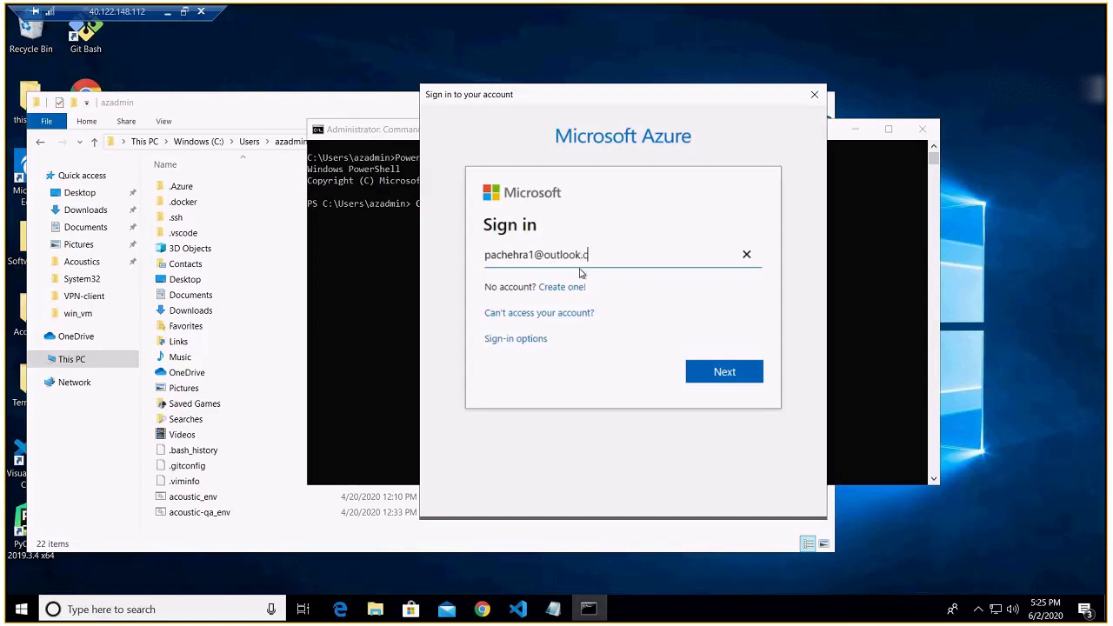
left_click(724, 371)
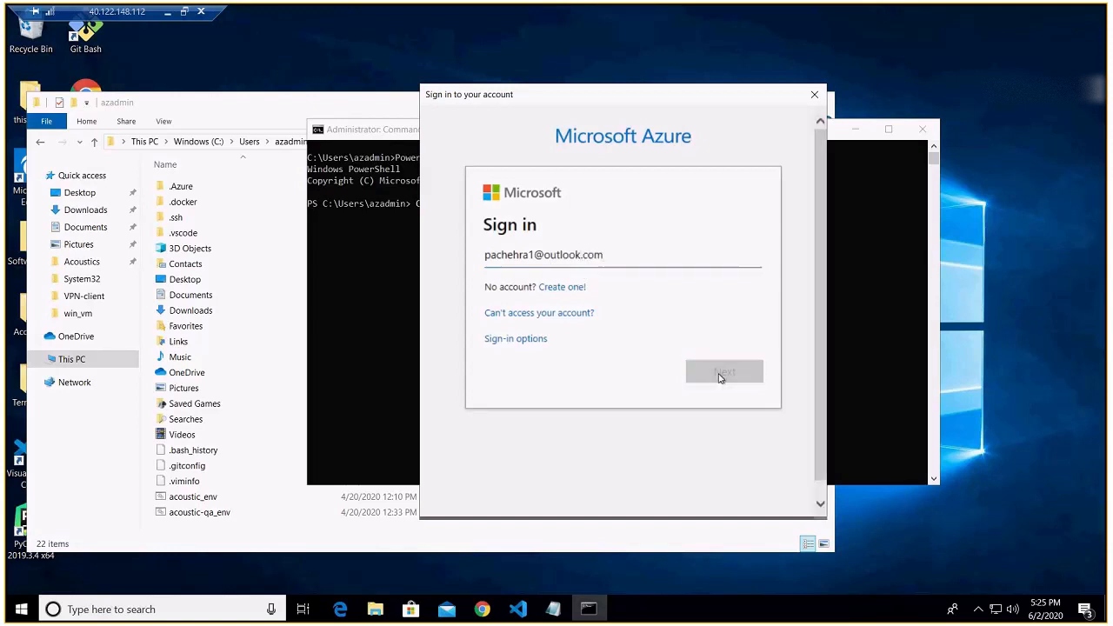
left_click(724, 371)
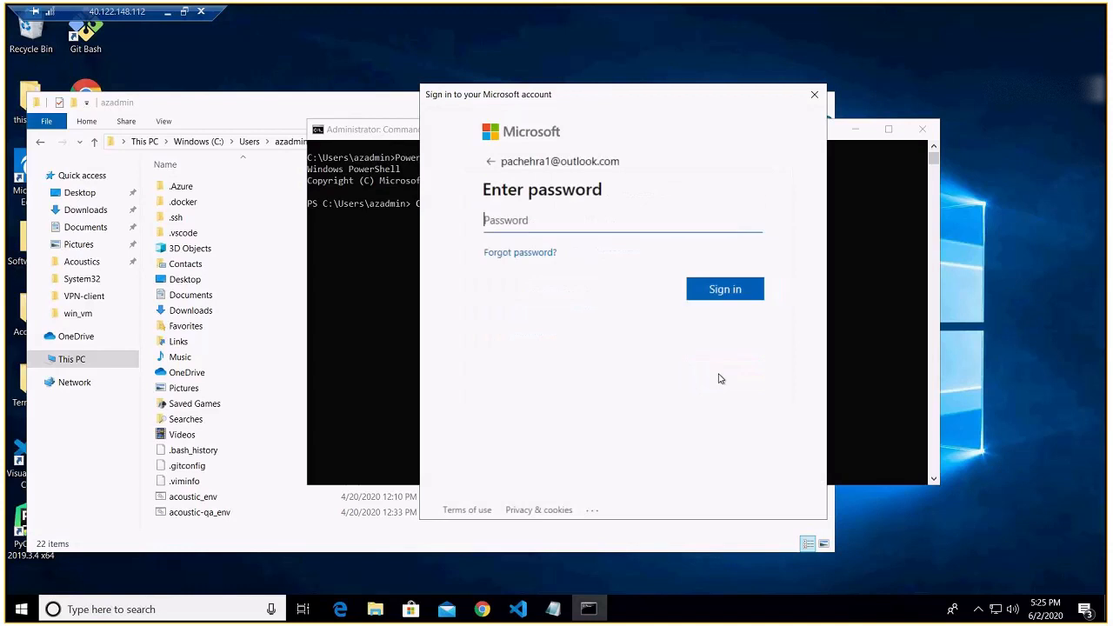
Enter the account password, fix the mistyped entry, and sign in
type("password")
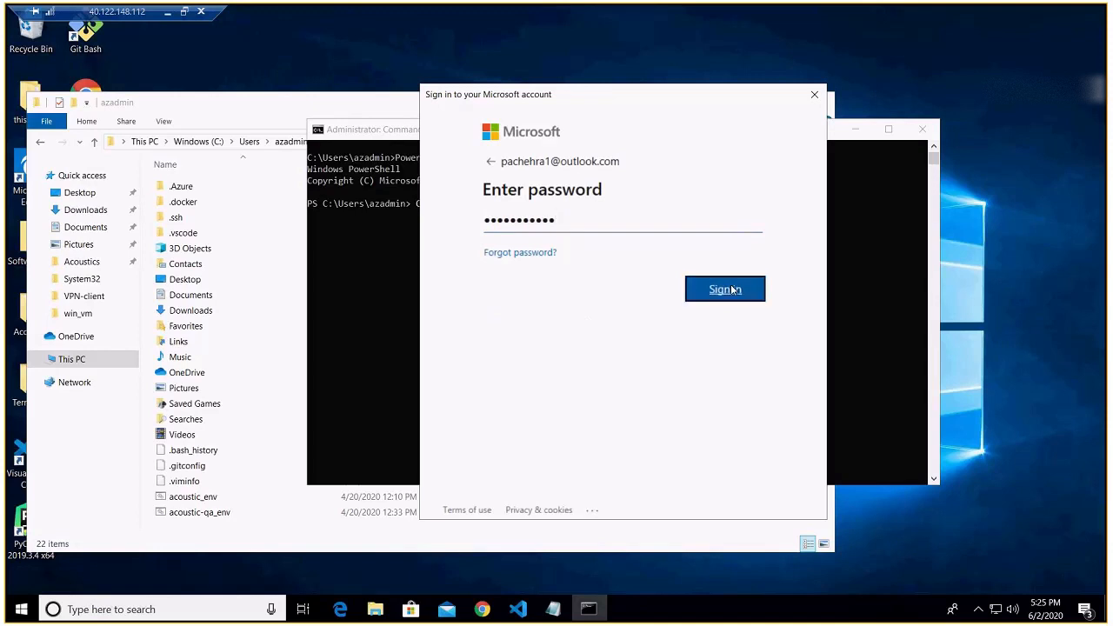
left_click(725, 289)
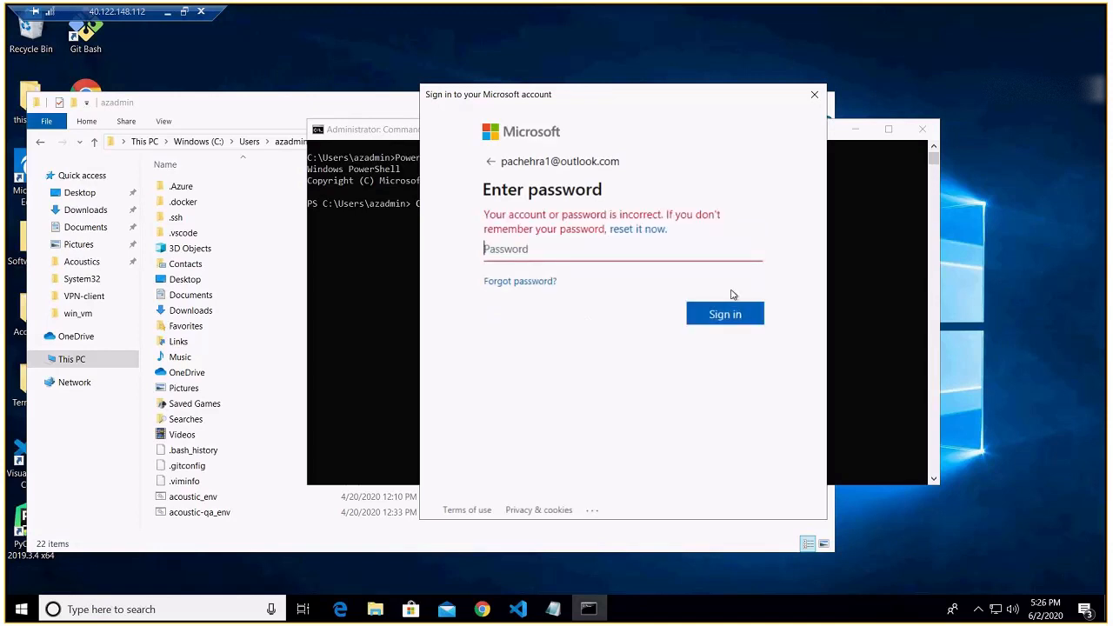
type("••")
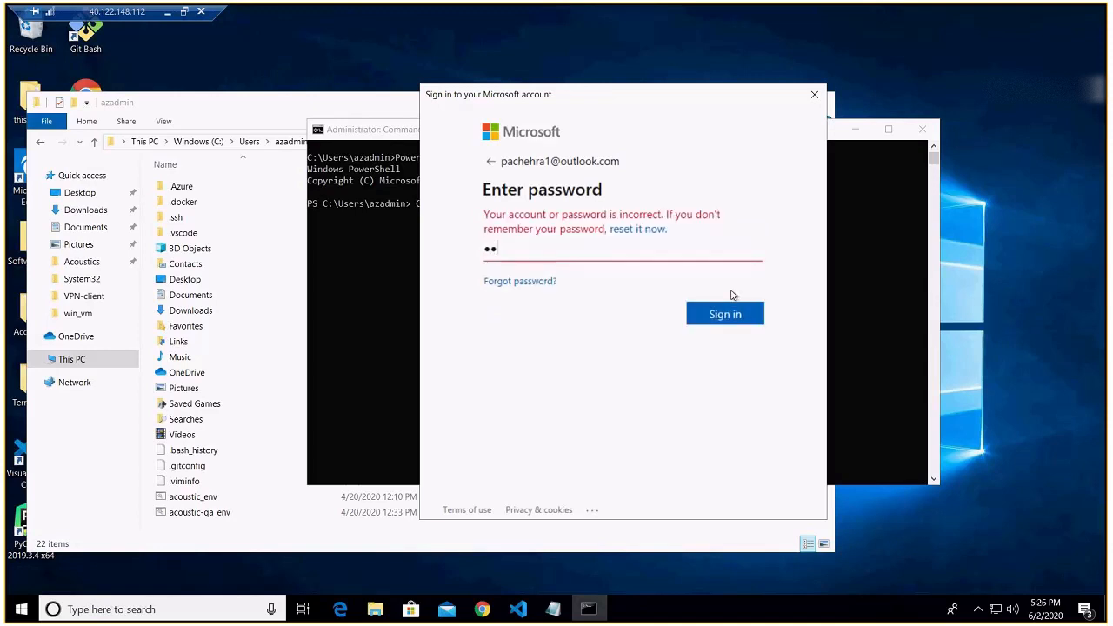
key("backspace")
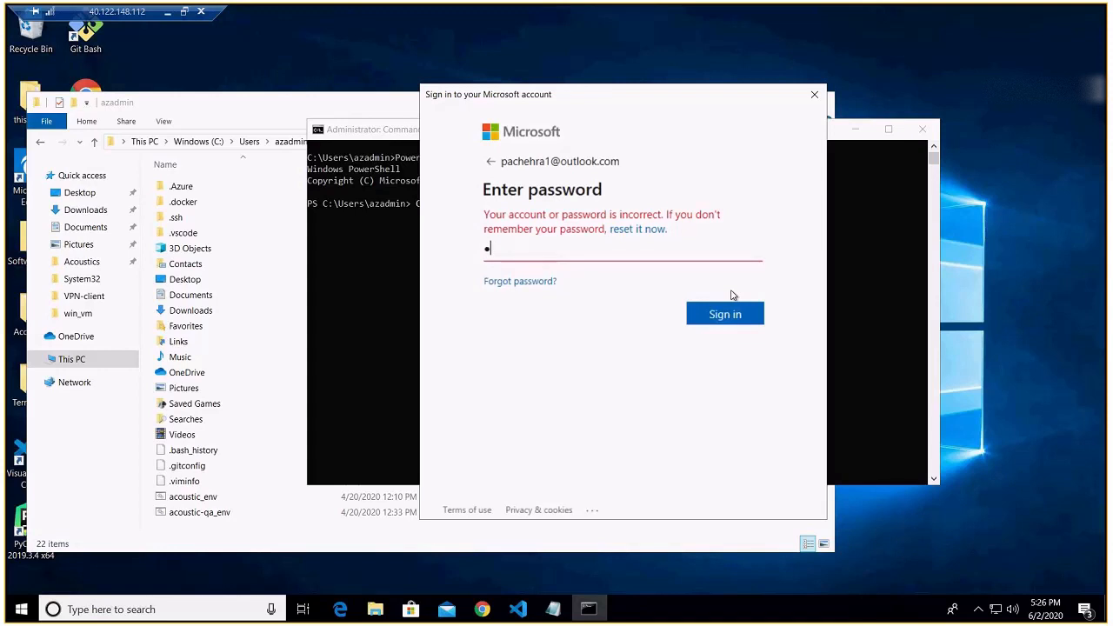
type("••")
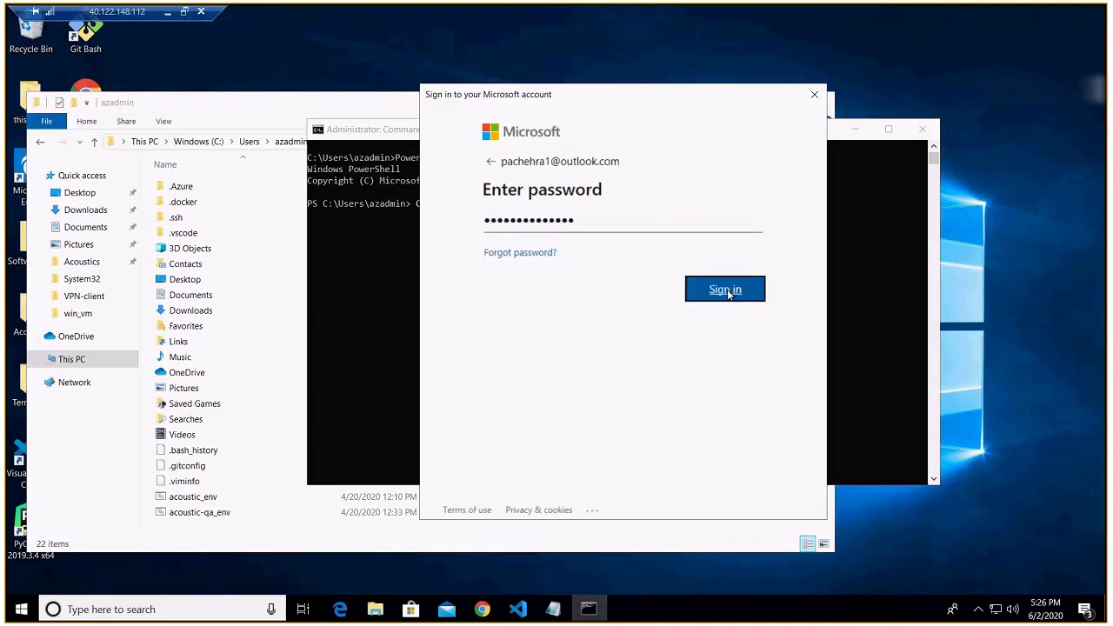
left_click(725, 289)
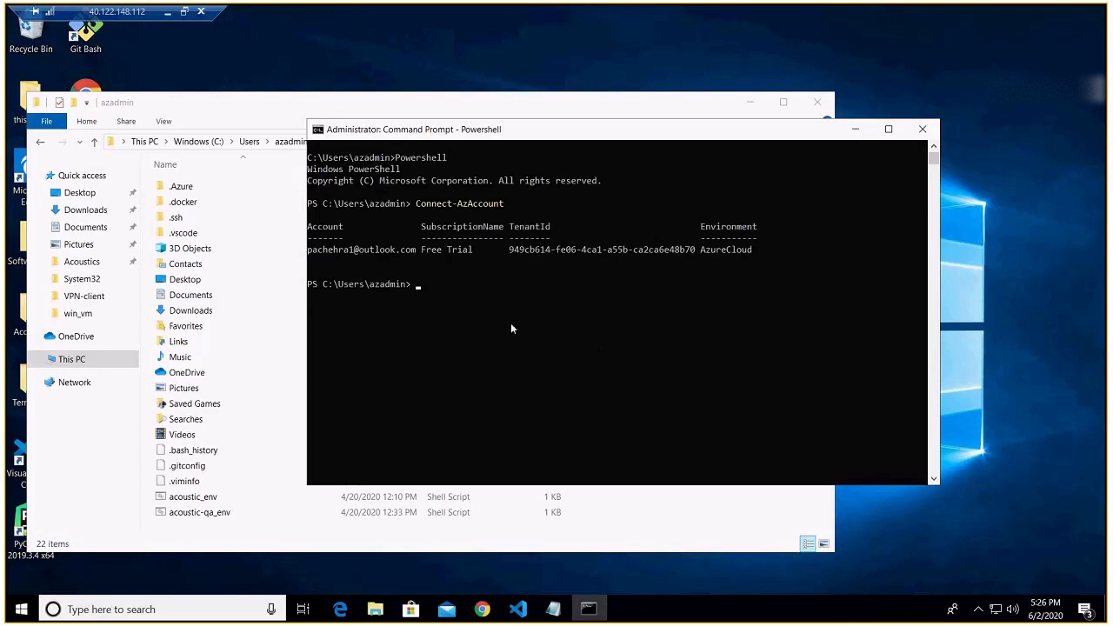
Run Import-AzAksCredential -ResourceGroupName Kube-rg -Name democluster and confirm with y
type("c")
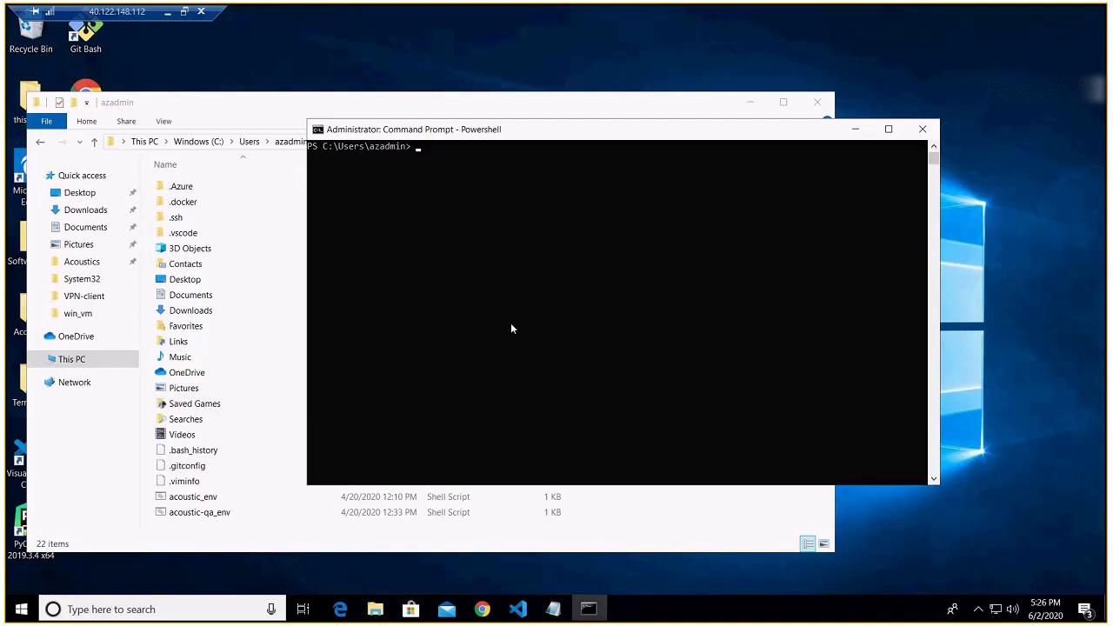
type("Import")
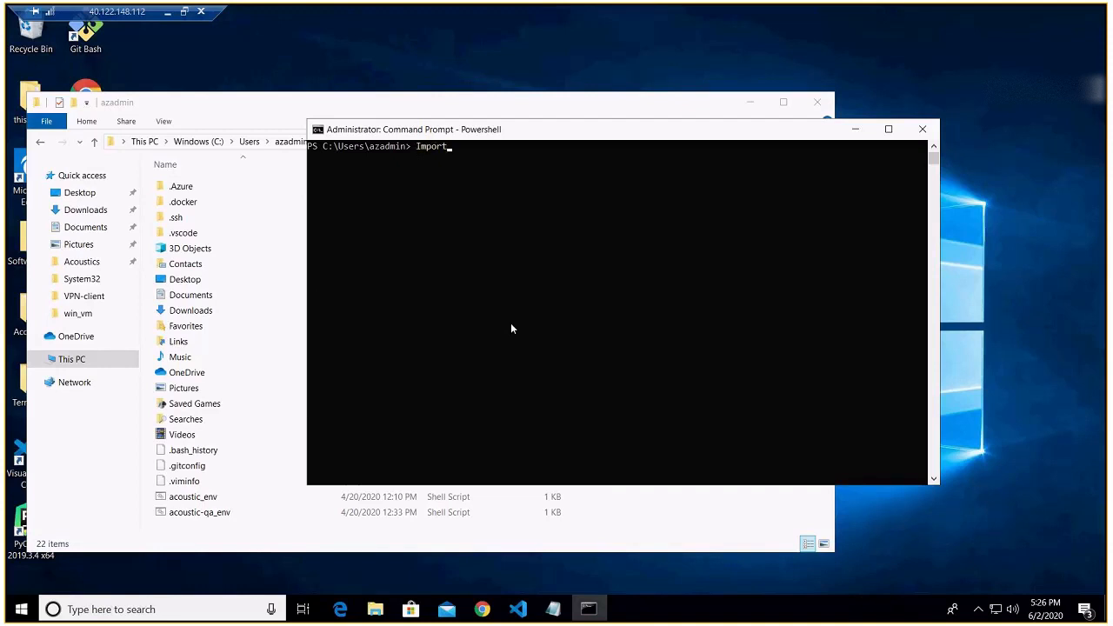
type("-A")
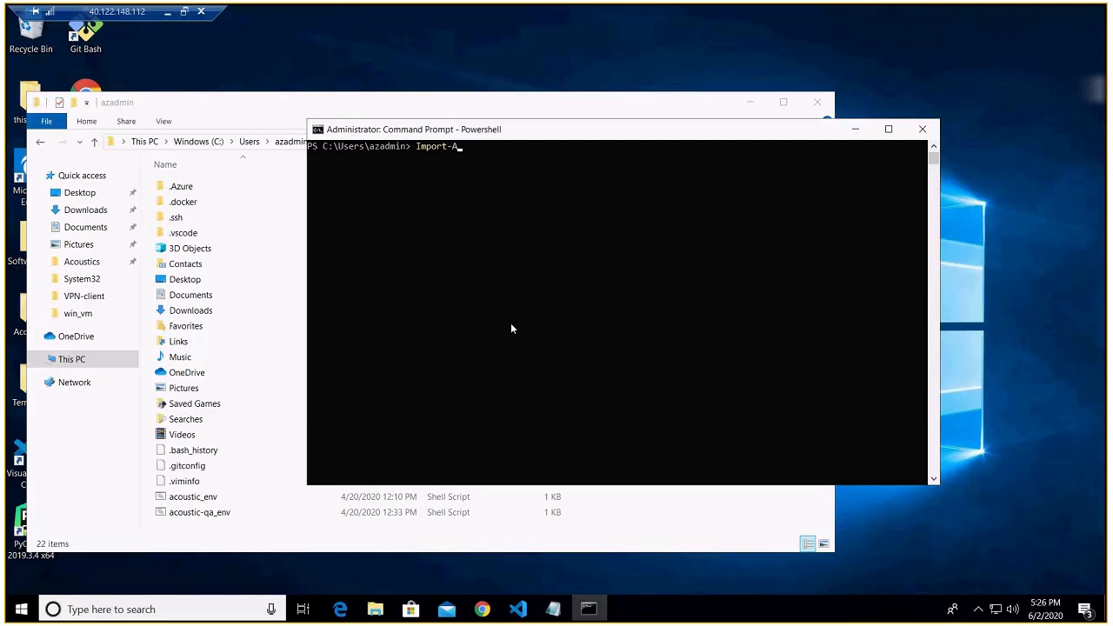
type("zaks")
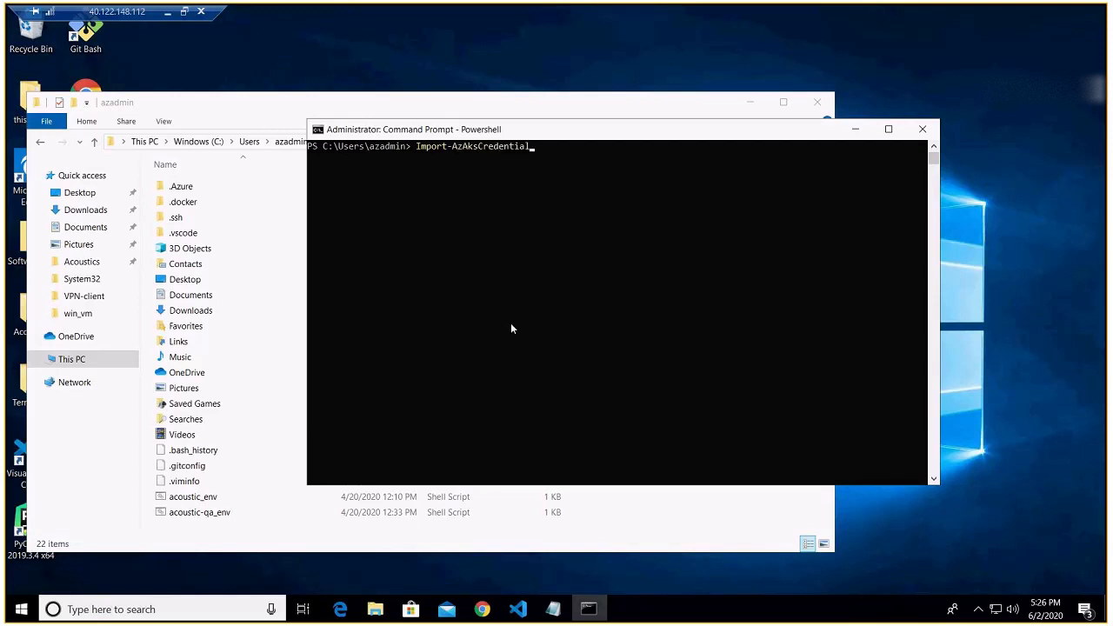
type("-ResourceId")
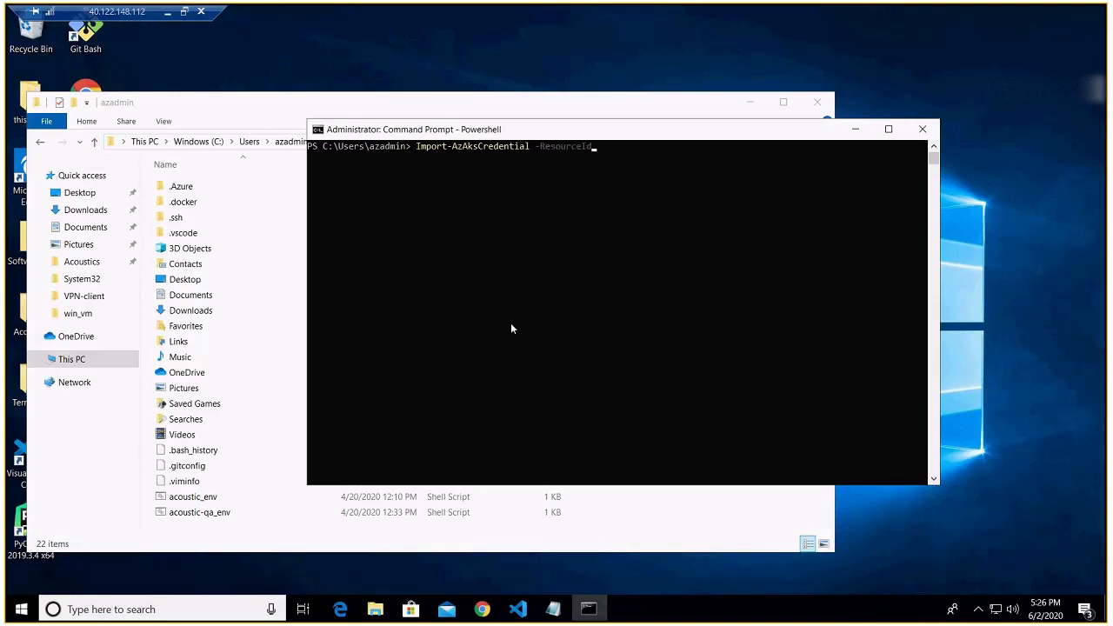
type("GroupName")
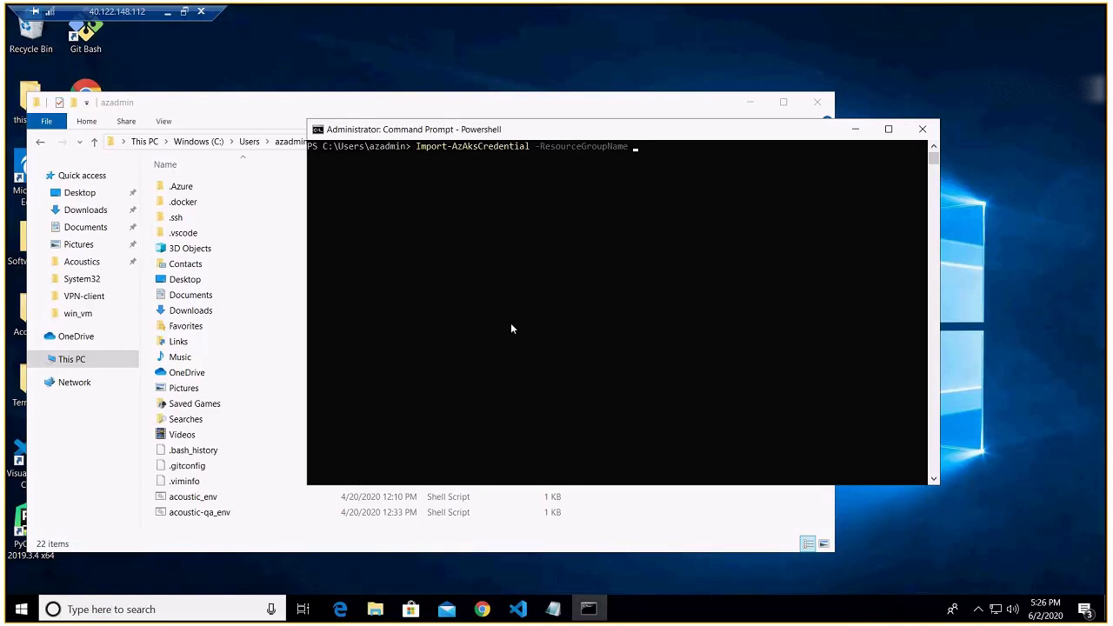
type("Kube-rg")
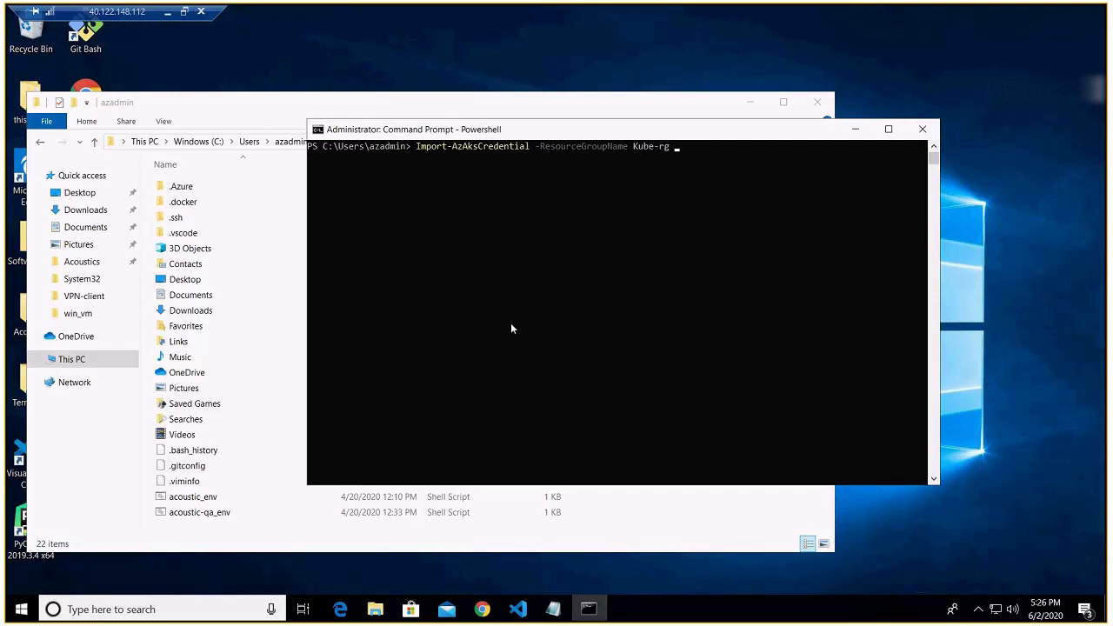
type("-Name")
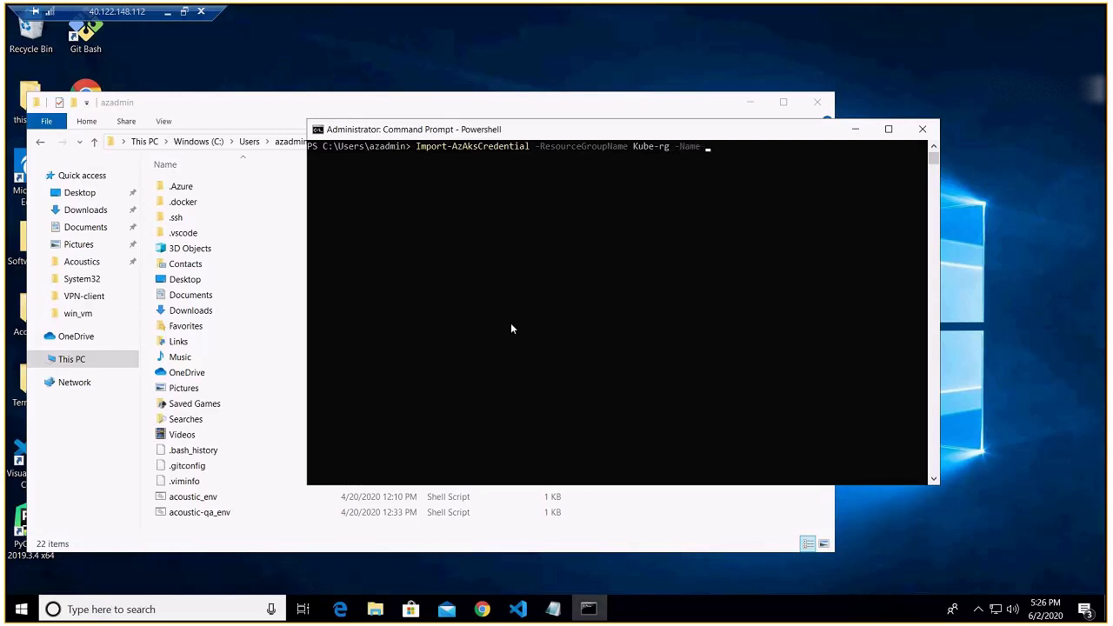
type("democ")
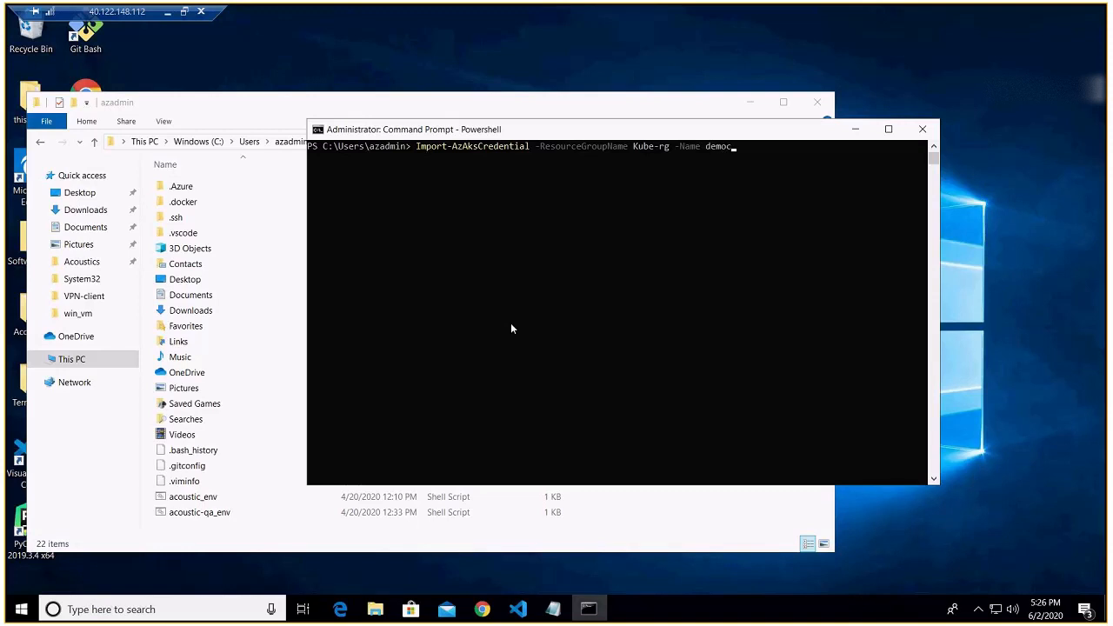
type("luster")
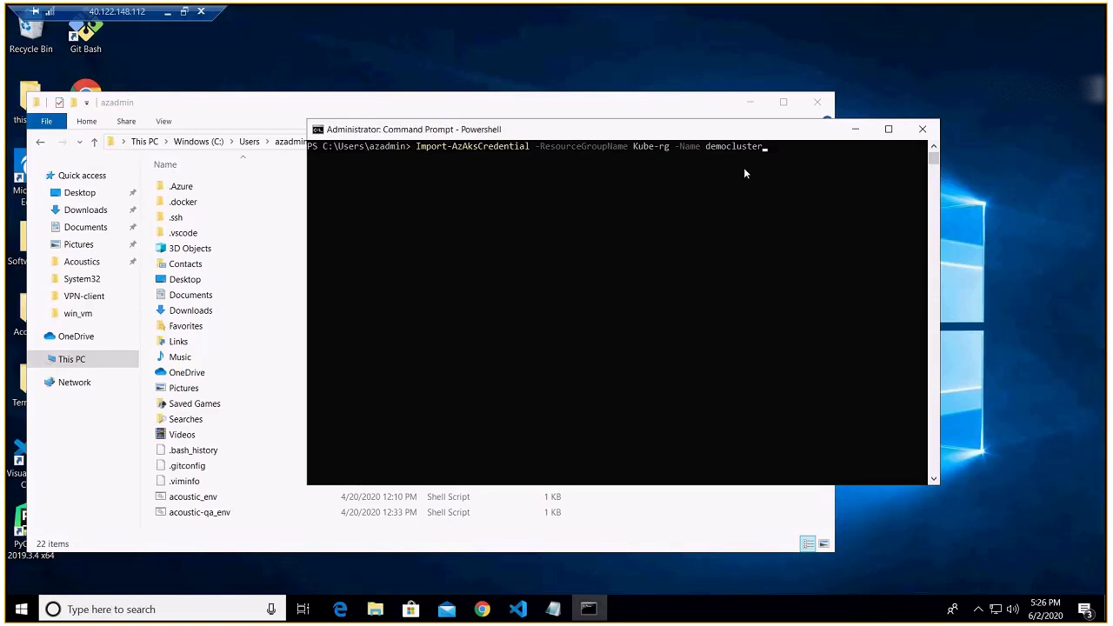
mouse_move(783, 170)
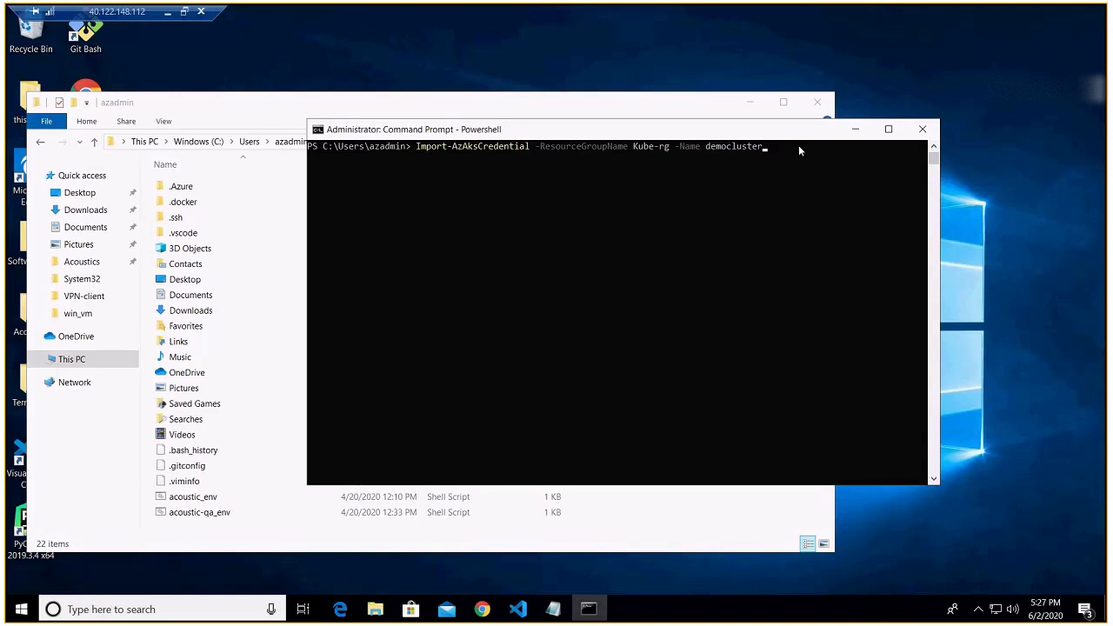
key("enter")
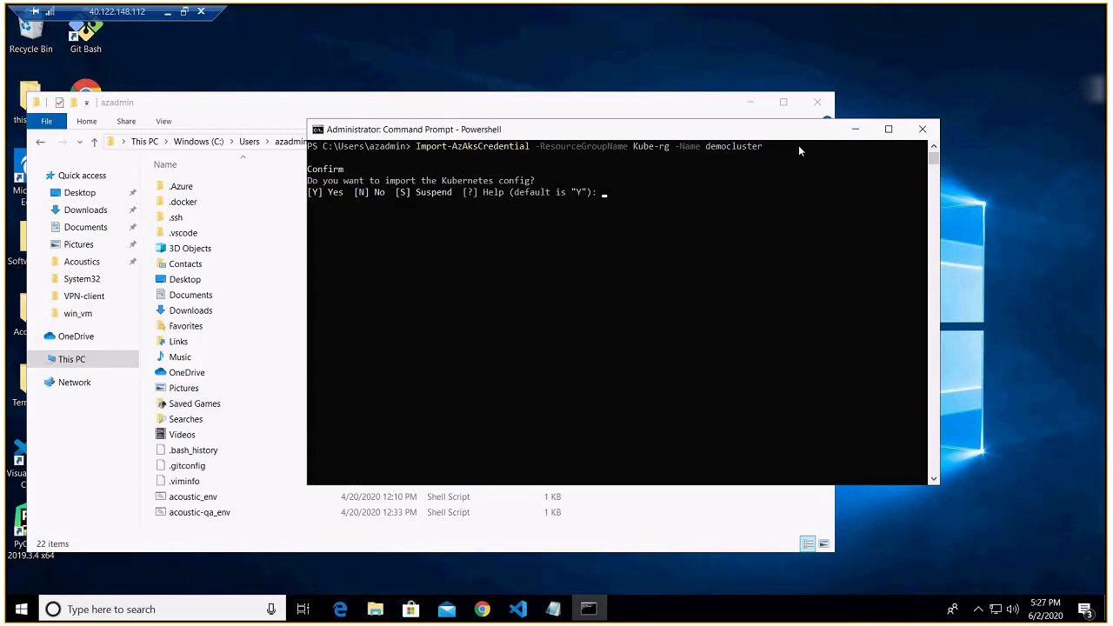
type("y")
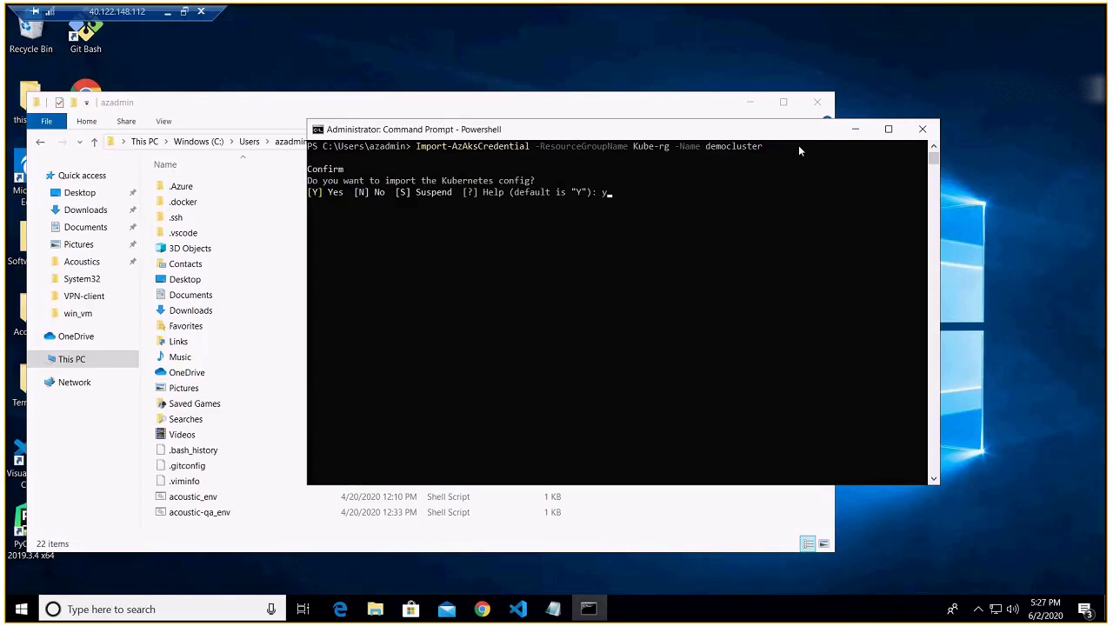
key("enter")
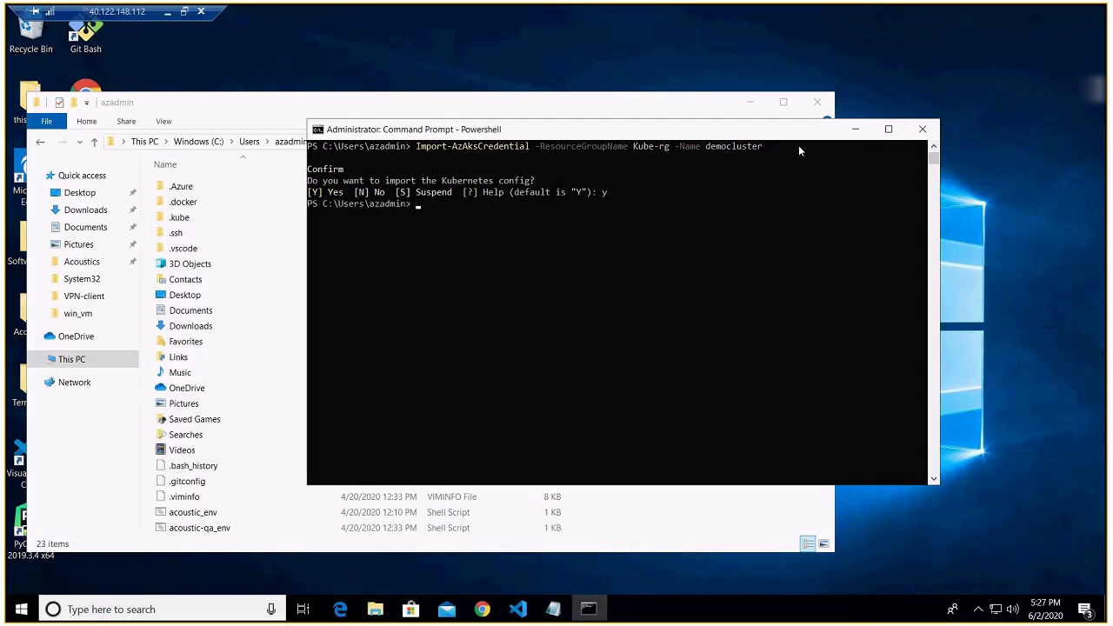
mouse_move(218, 228)
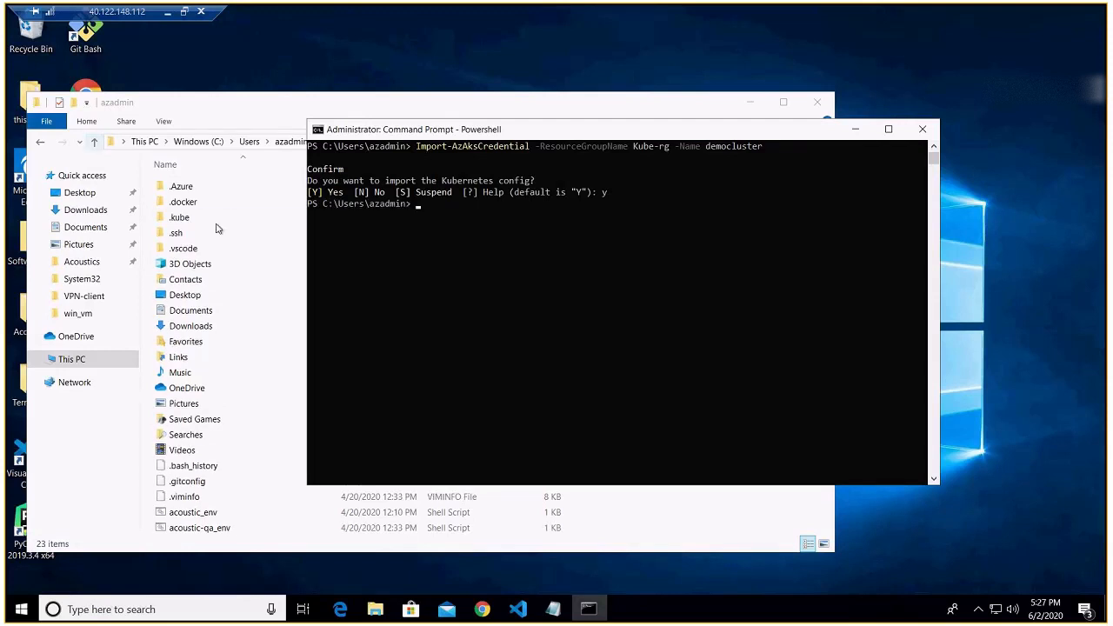
Open .kube/config in Notepad, review democluster's cluster, context and user entries, and close it
left_click(180, 217)
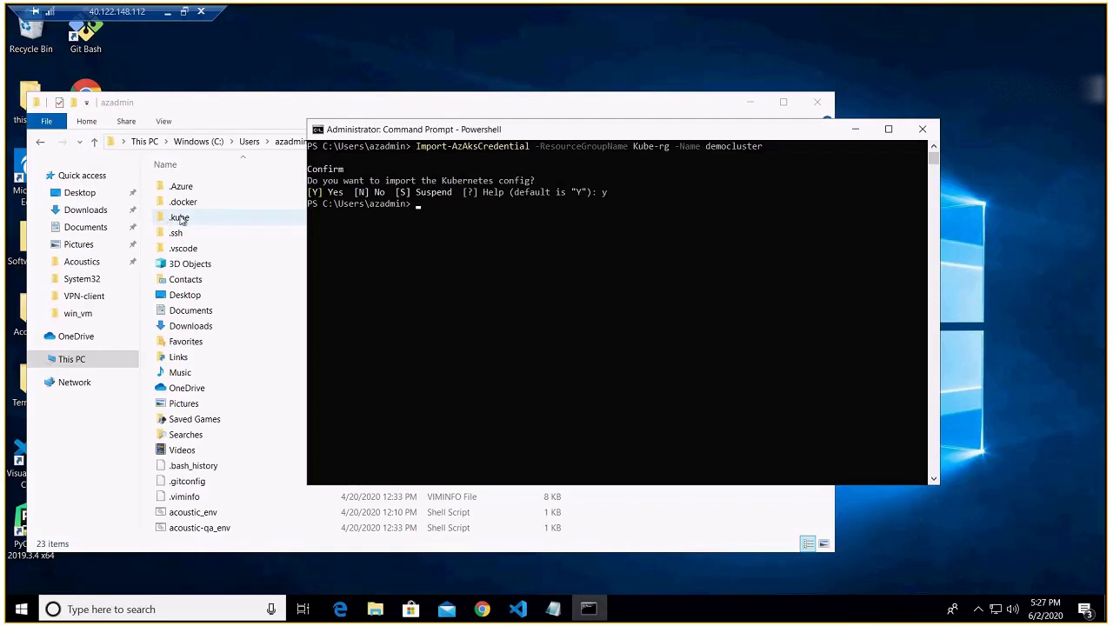
double_click(179, 217)
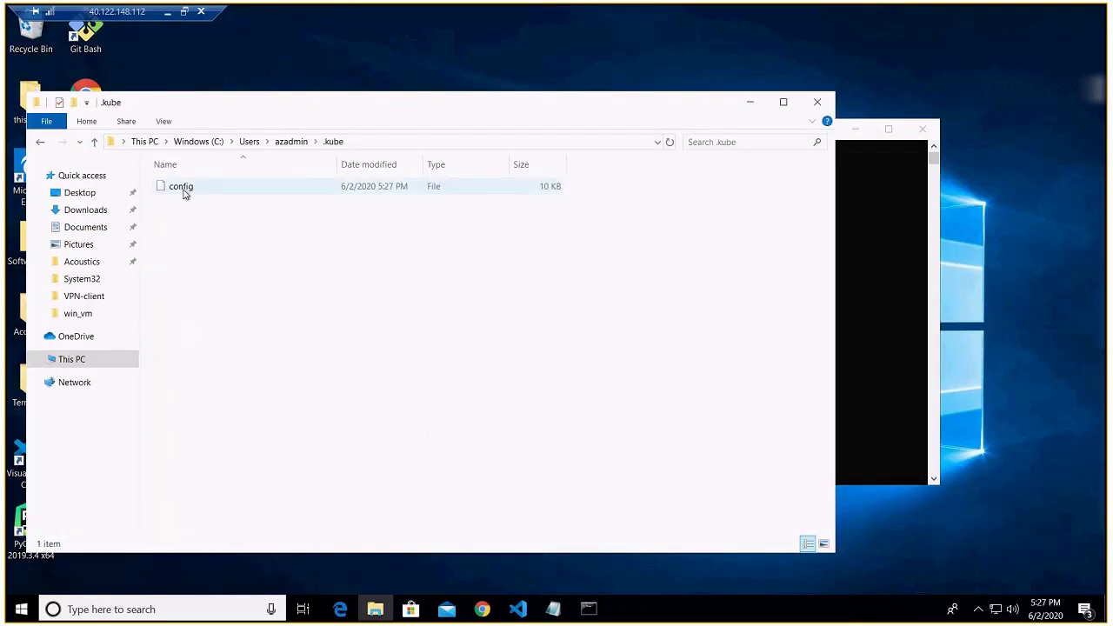
double_click(181, 187)
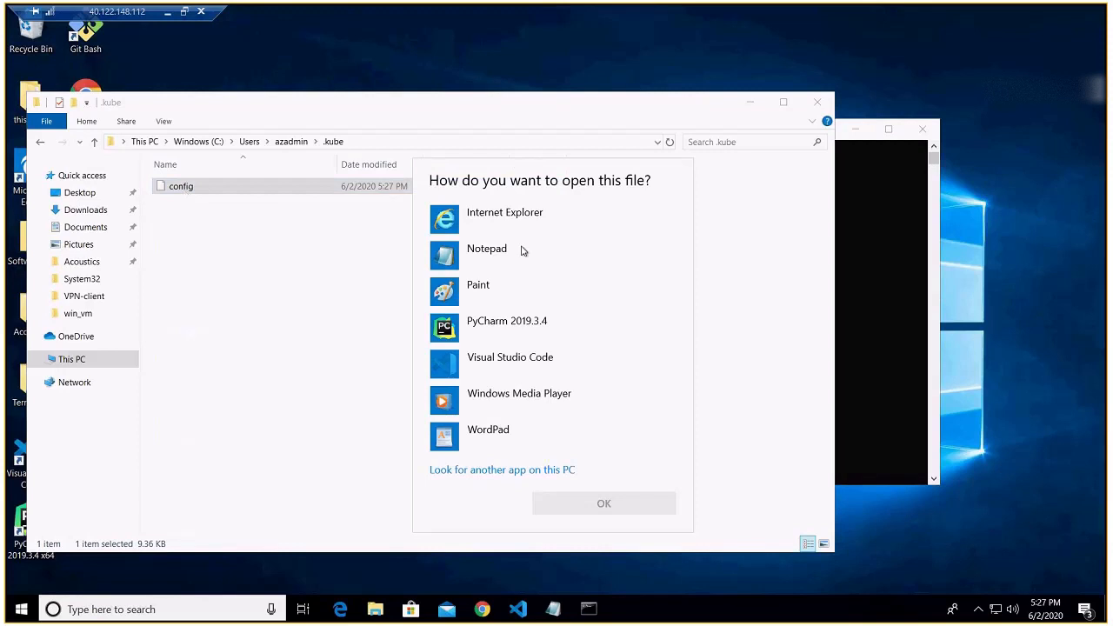
double_click(487, 248)
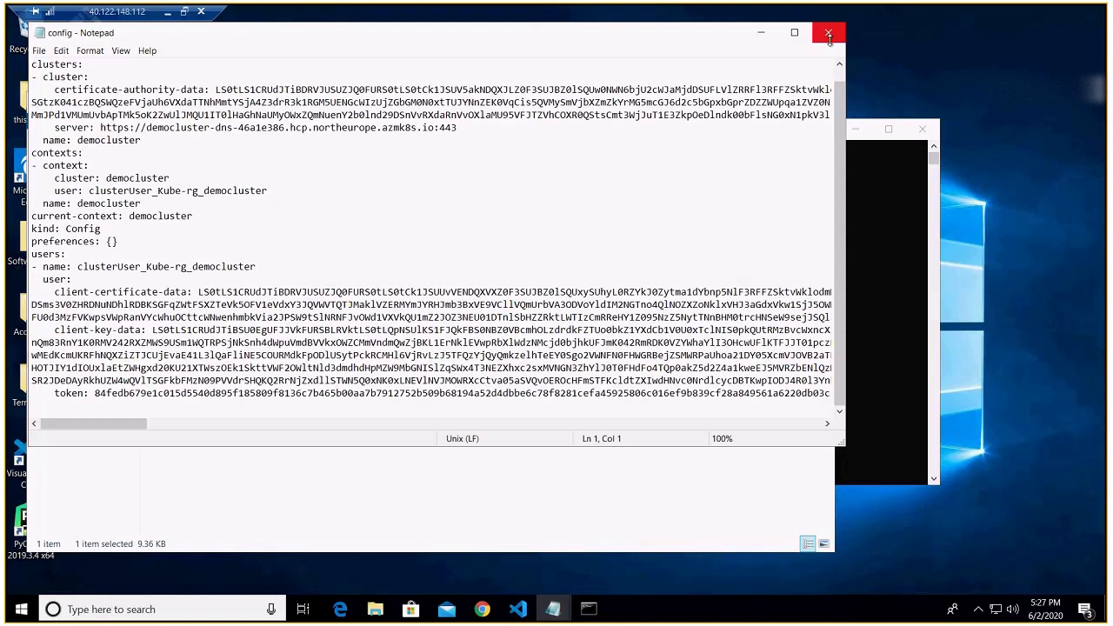
left_click(829, 33)
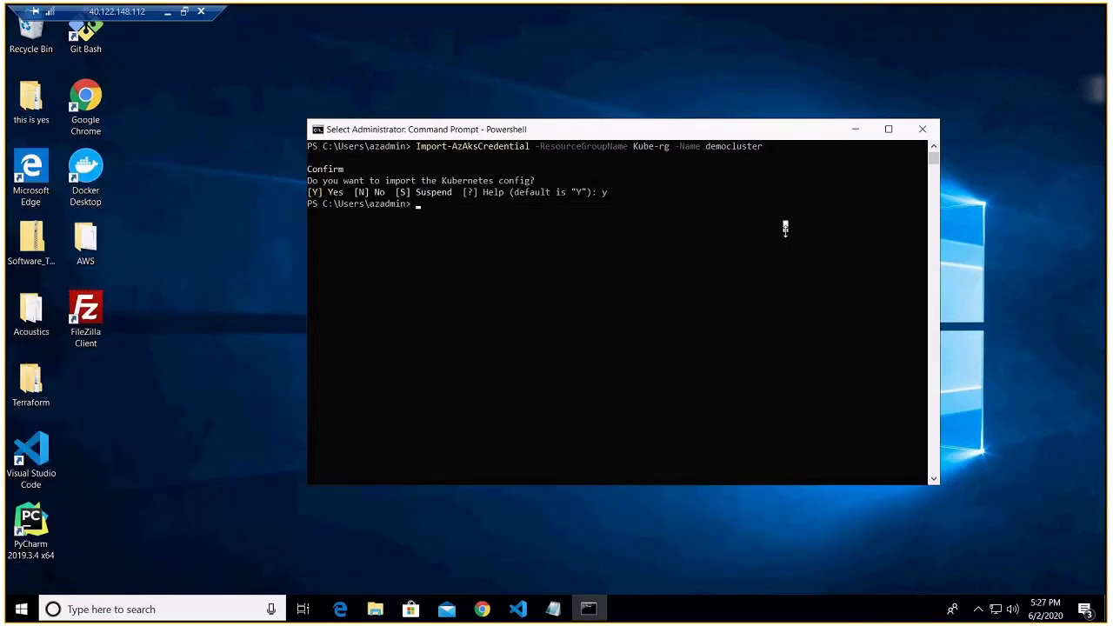
List the cluster's nodes with kubectl get nodes, showing one Ready agent node on v1.15.11
type("kubectl")
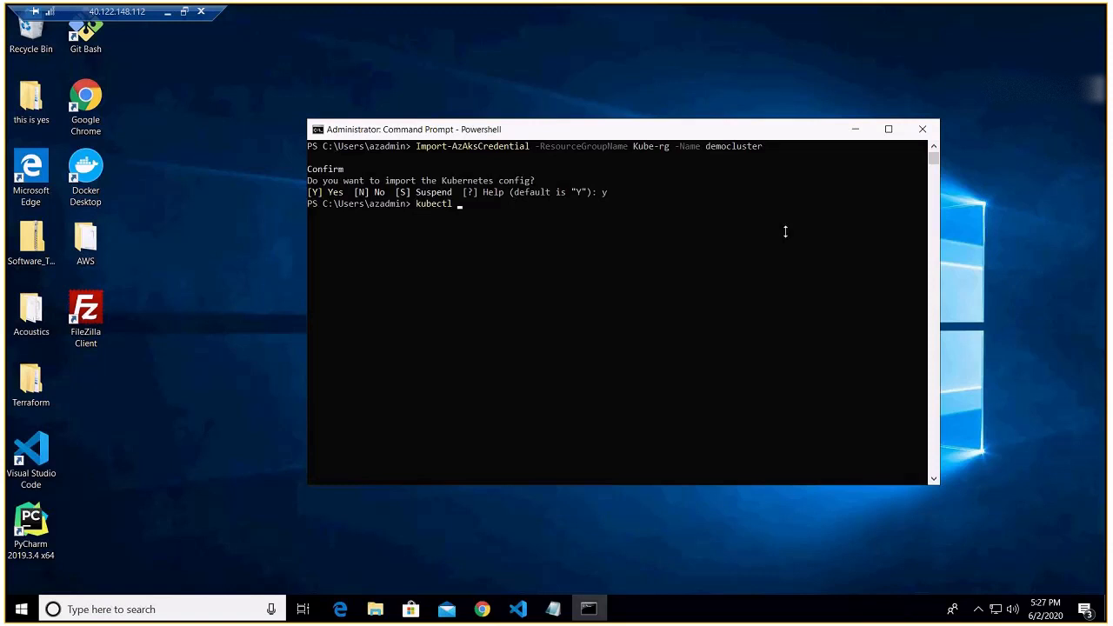
type("get nodes")
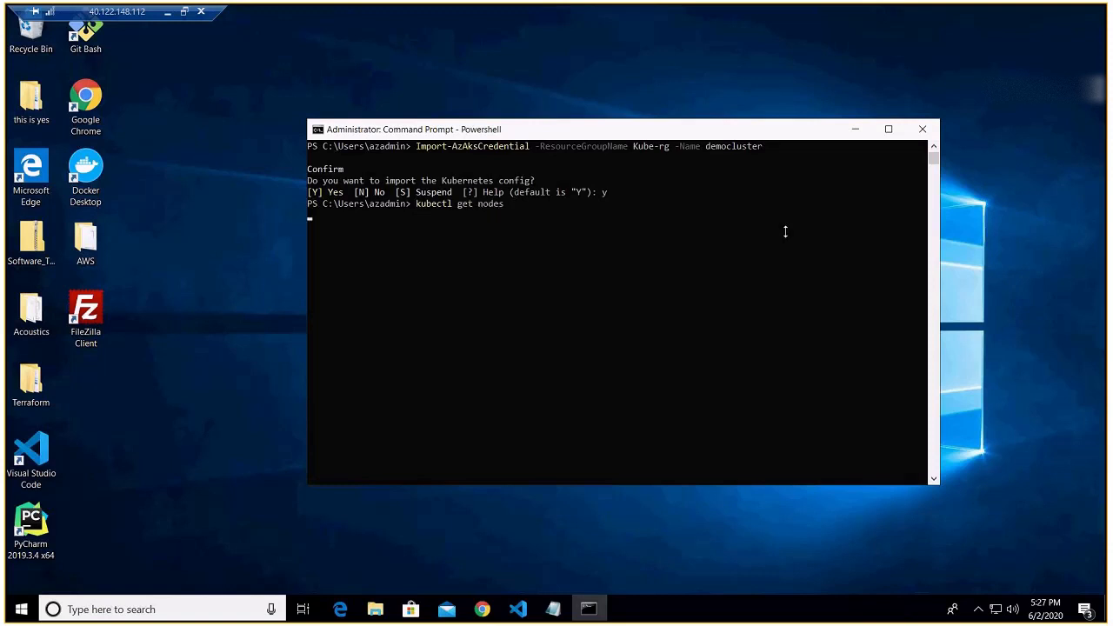
key("enter")
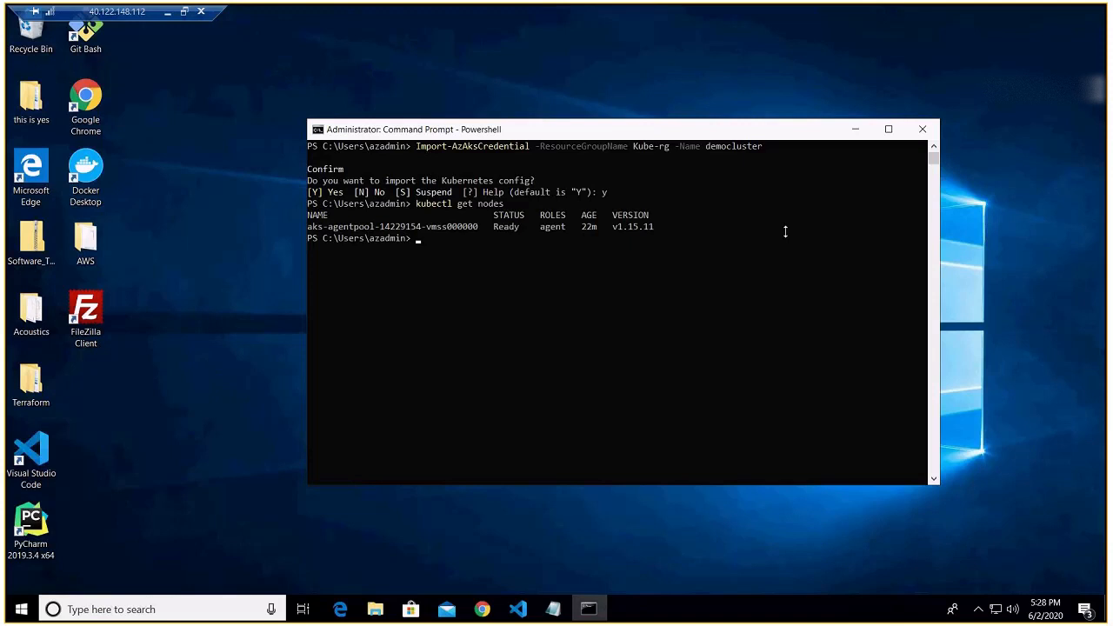
Run kubectl get pods to confirm no pods exist in the default namespace
type("kubectl all")
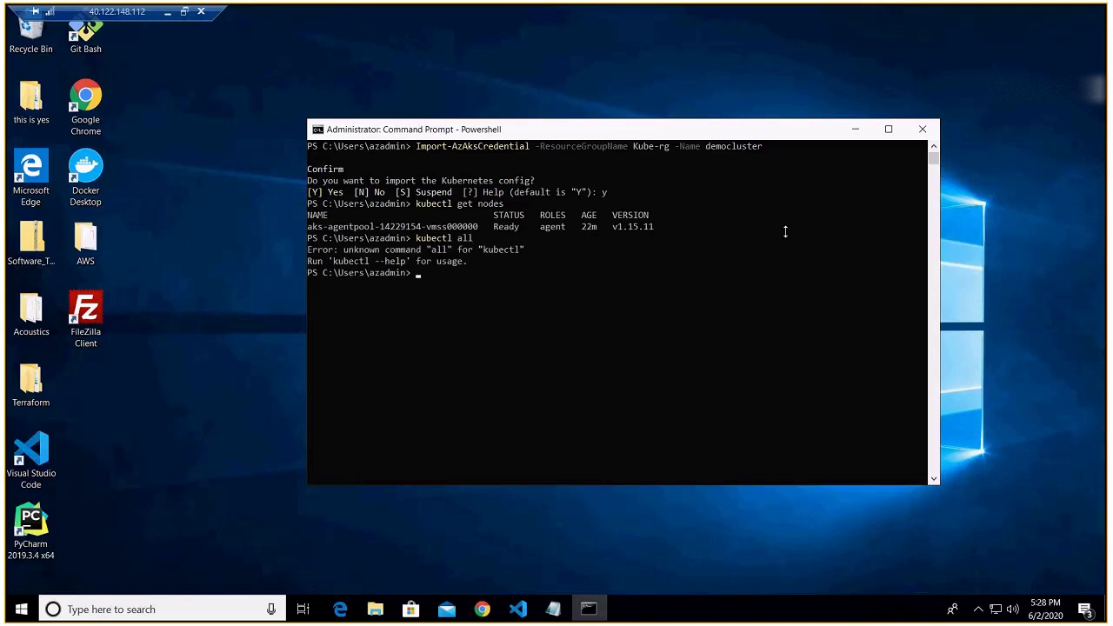
type("kub")
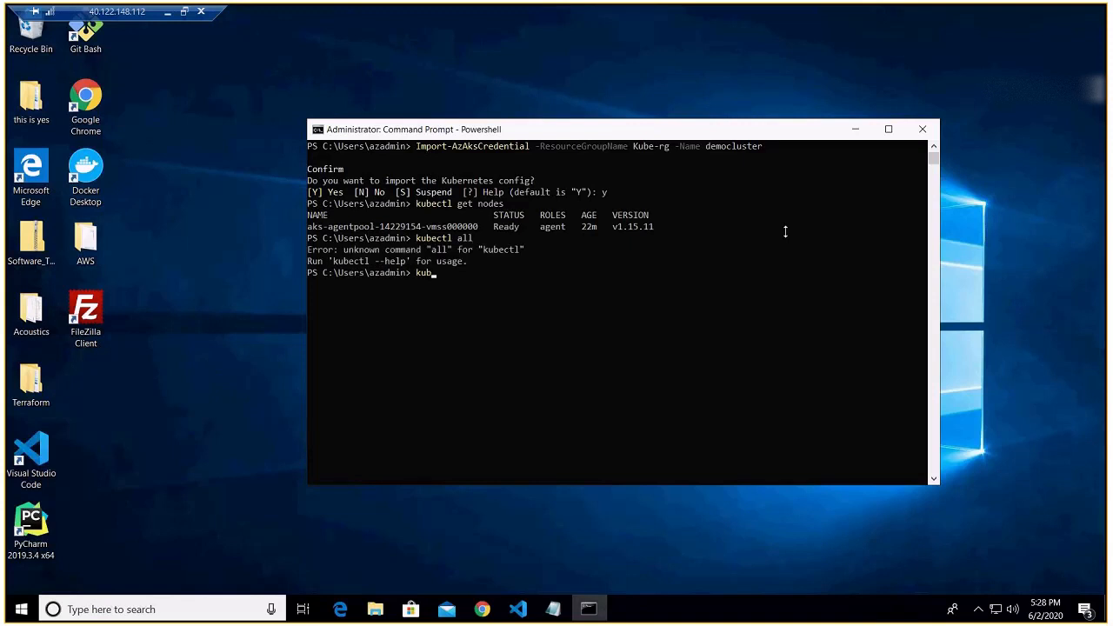
type("ectl")
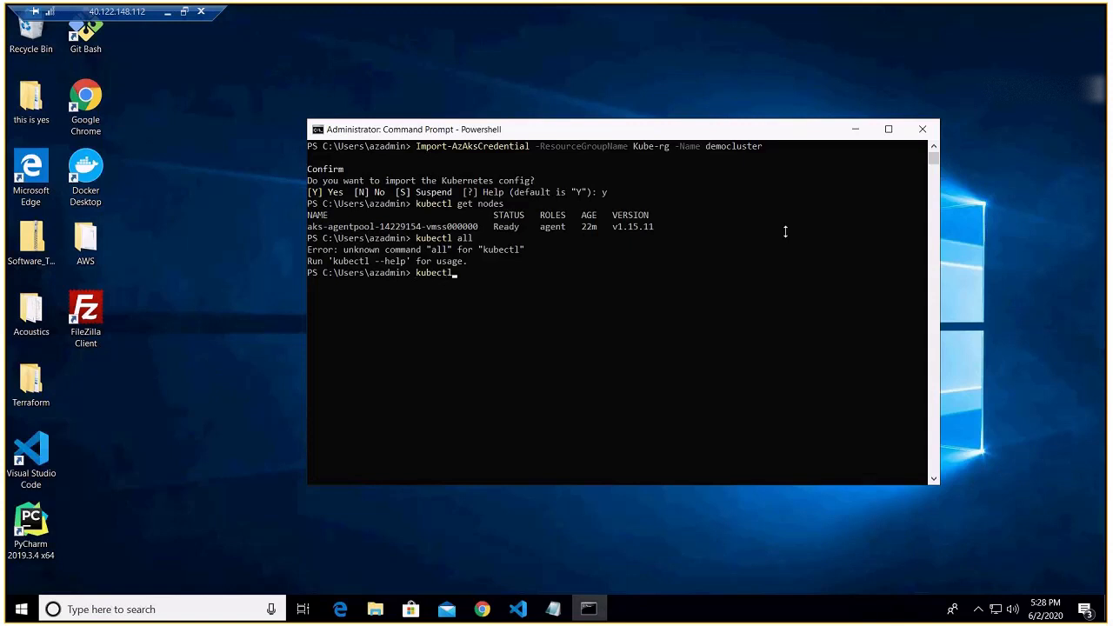
type("get pods")
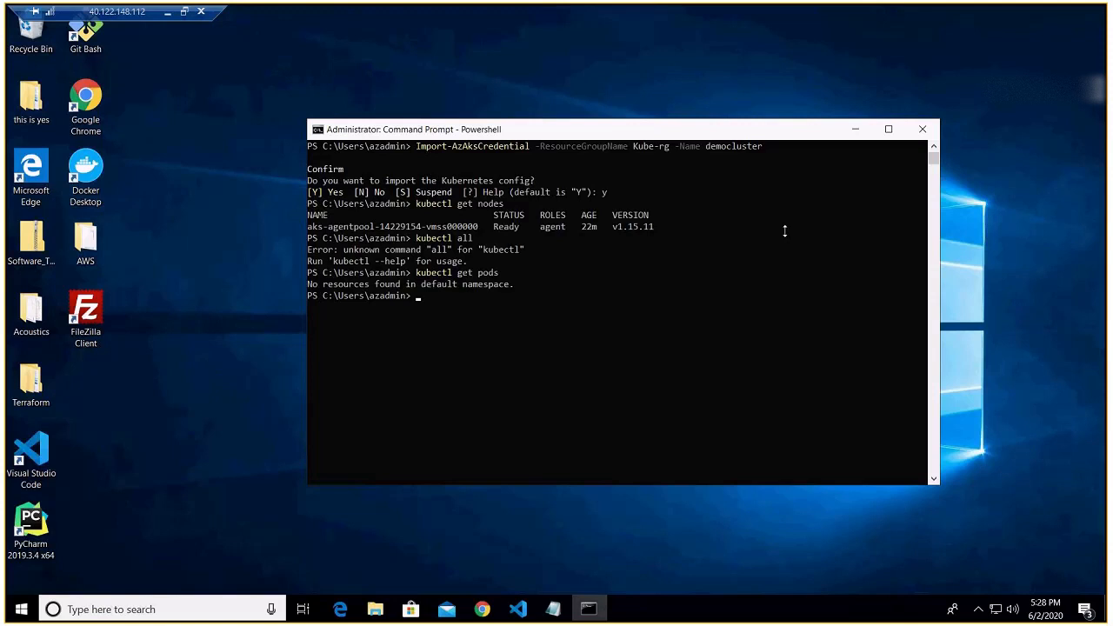
mouse_move(785, 231)
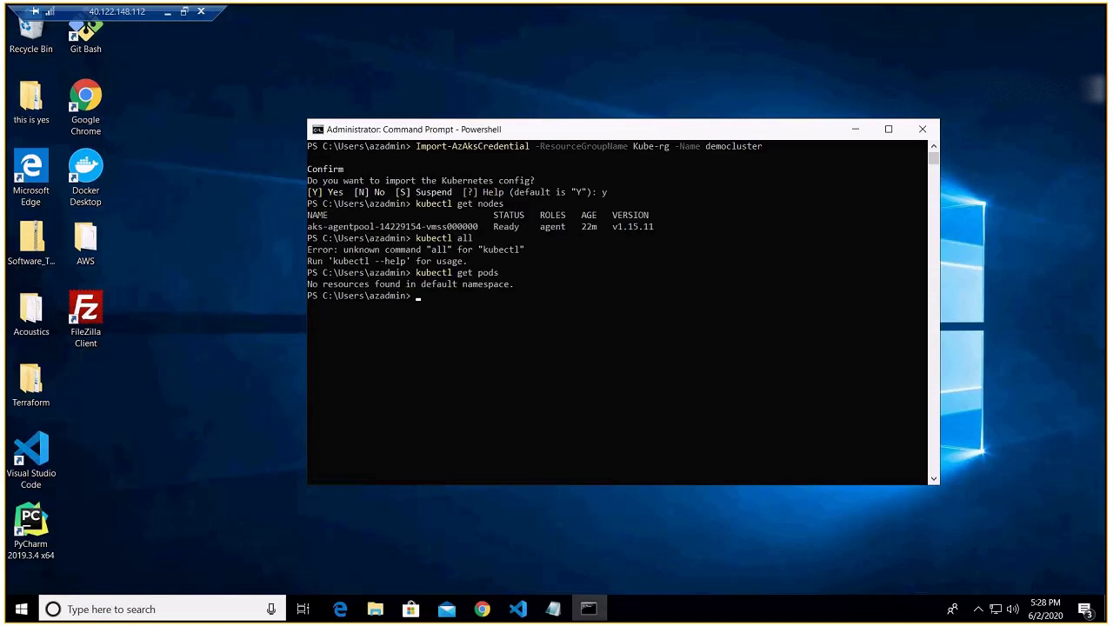
mouse_move(556, 234)
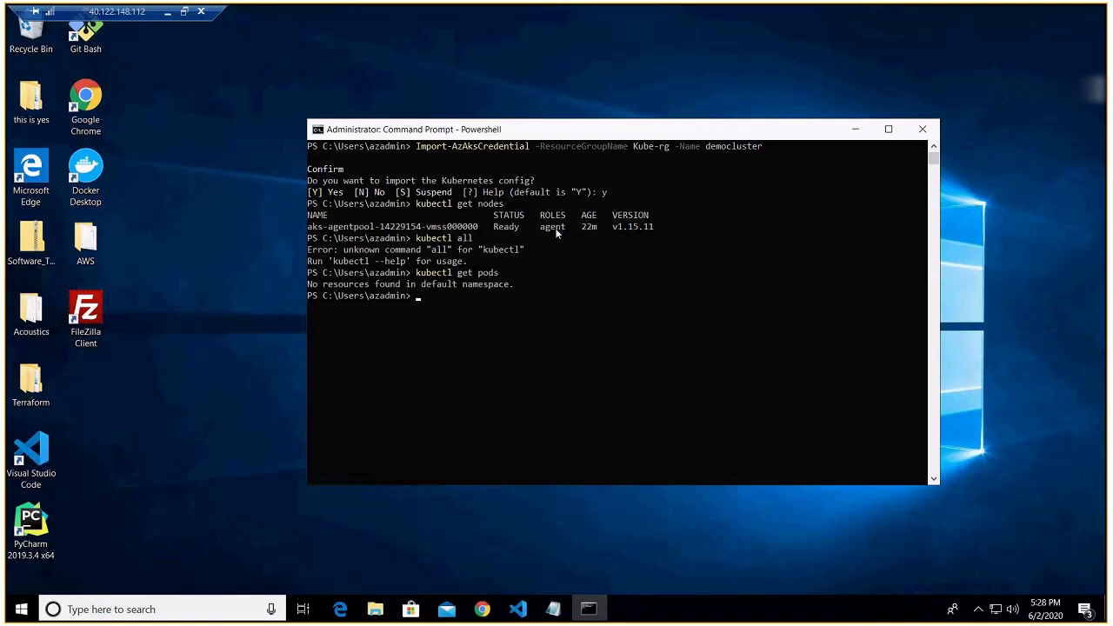
mouse_move(762, 322)
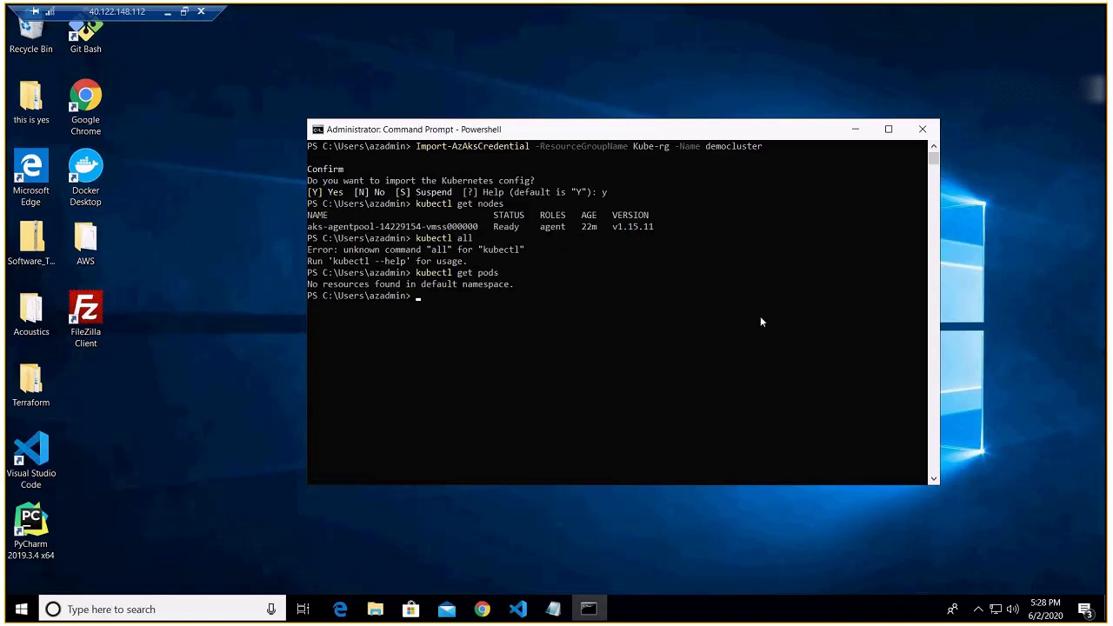